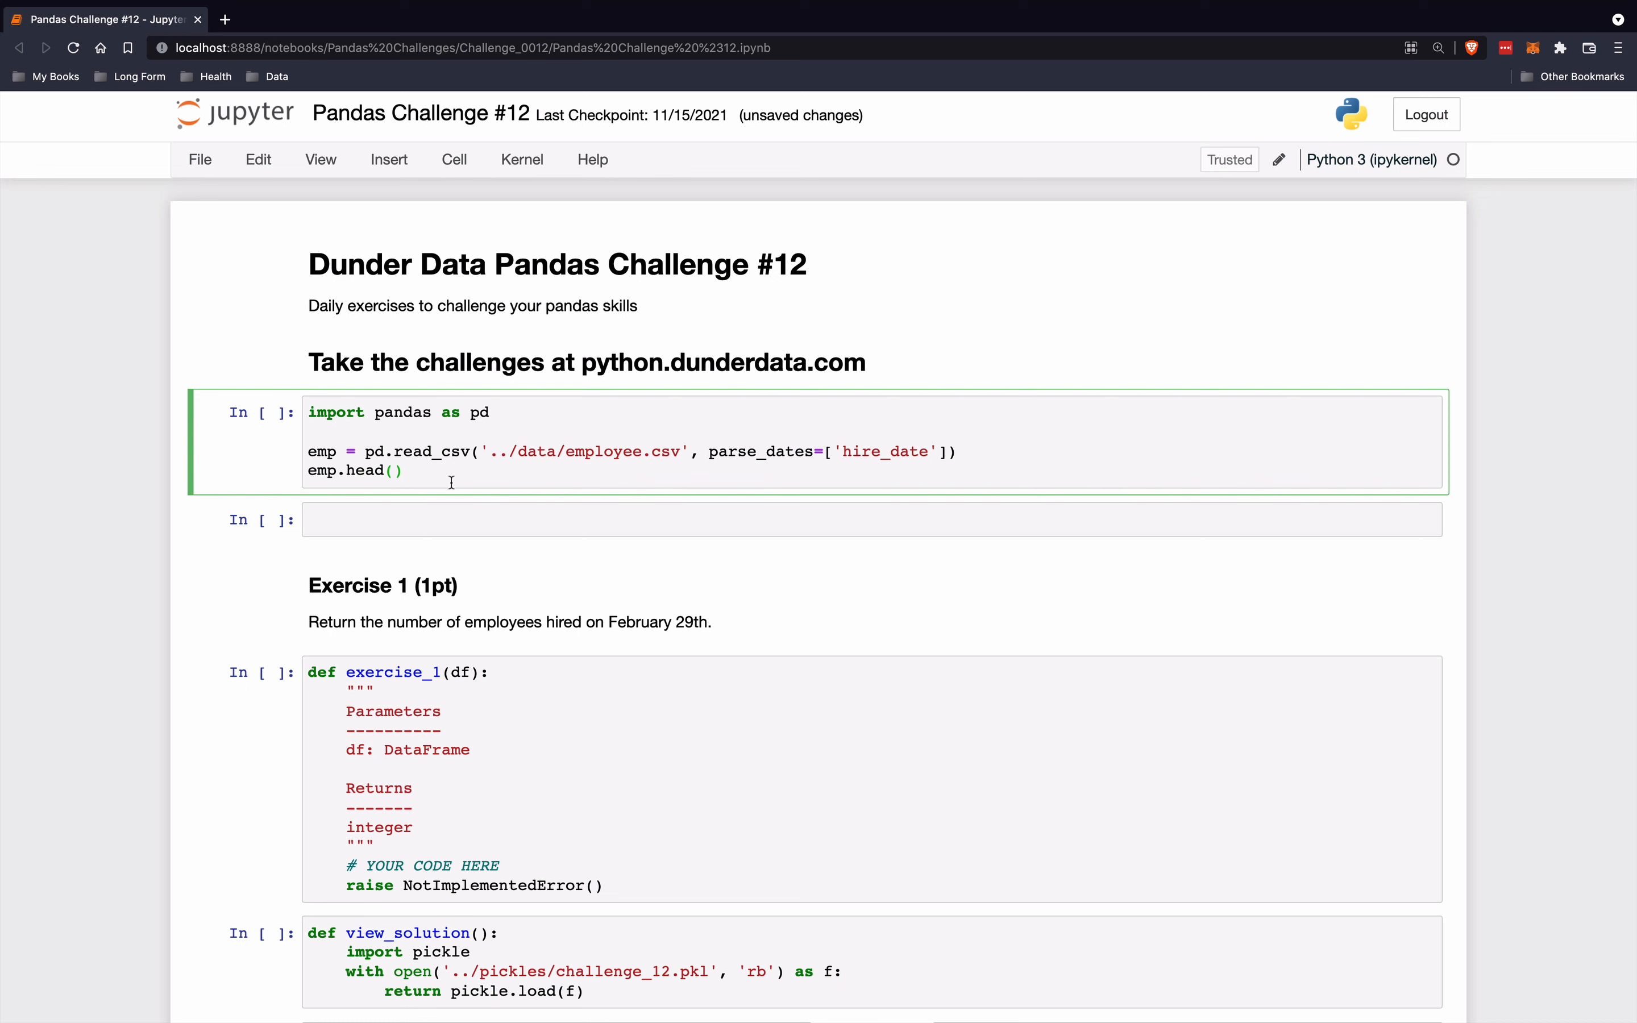
- Run the import cell to load the employee CSV and show emp.head()
{"action": "key", "text": "shift+enter"}
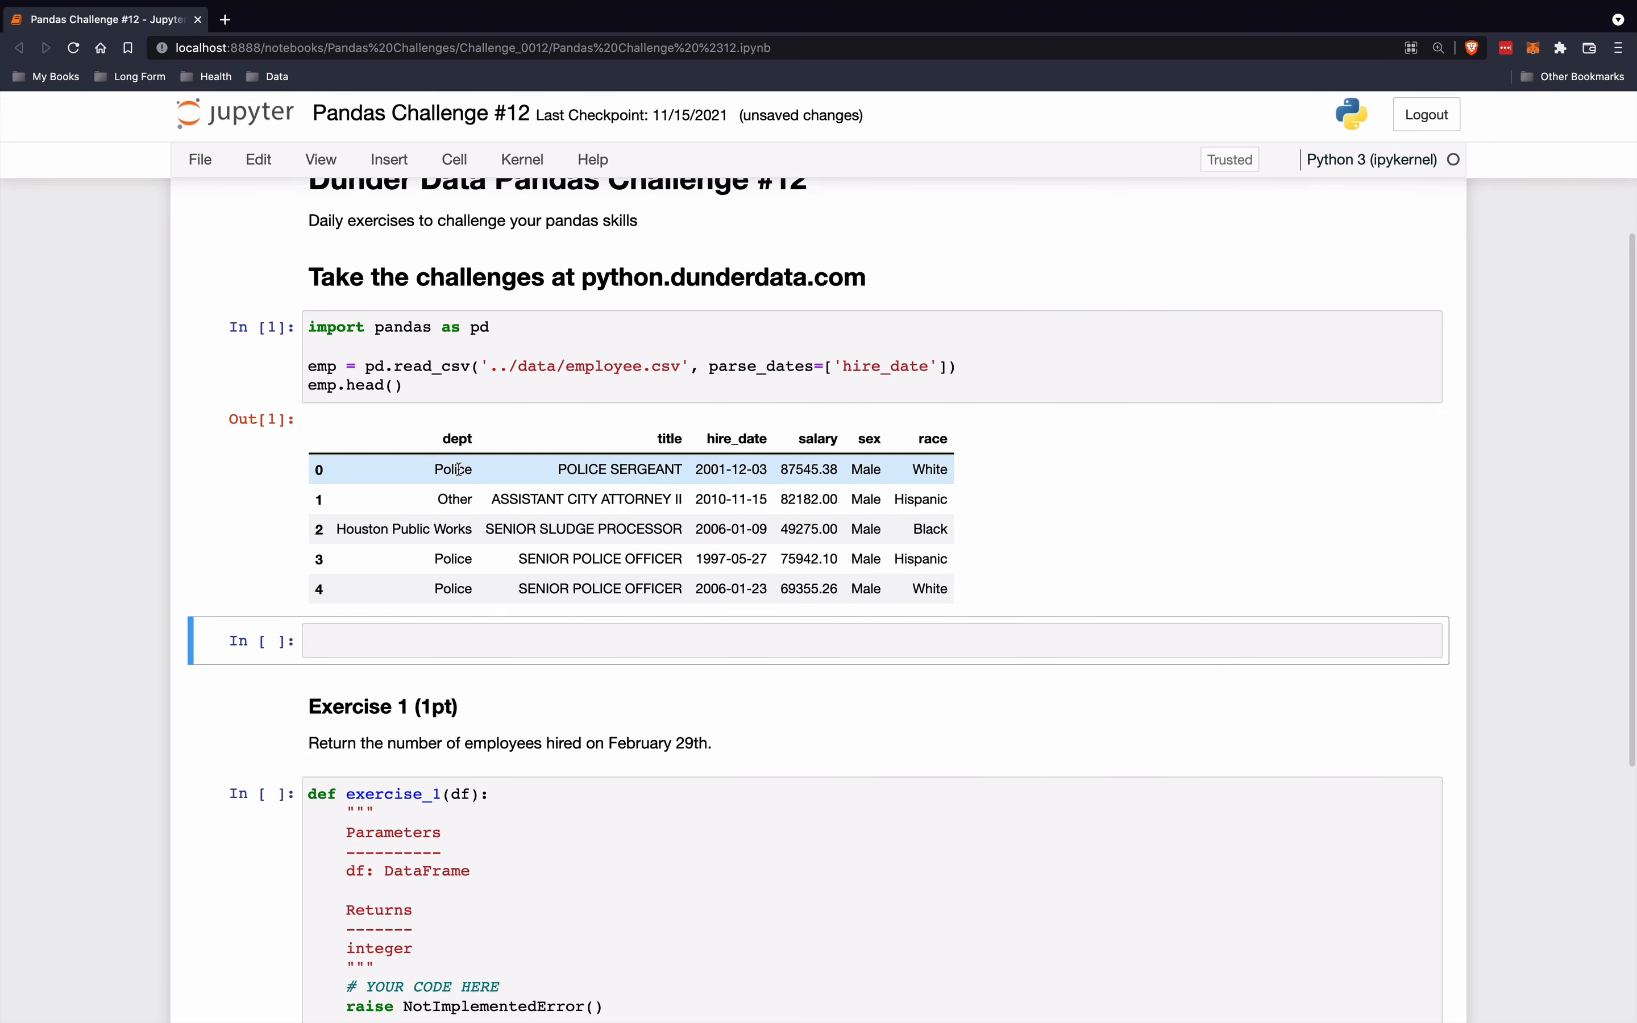
{"action": "mouse_move", "coordinate": [651, 558]}
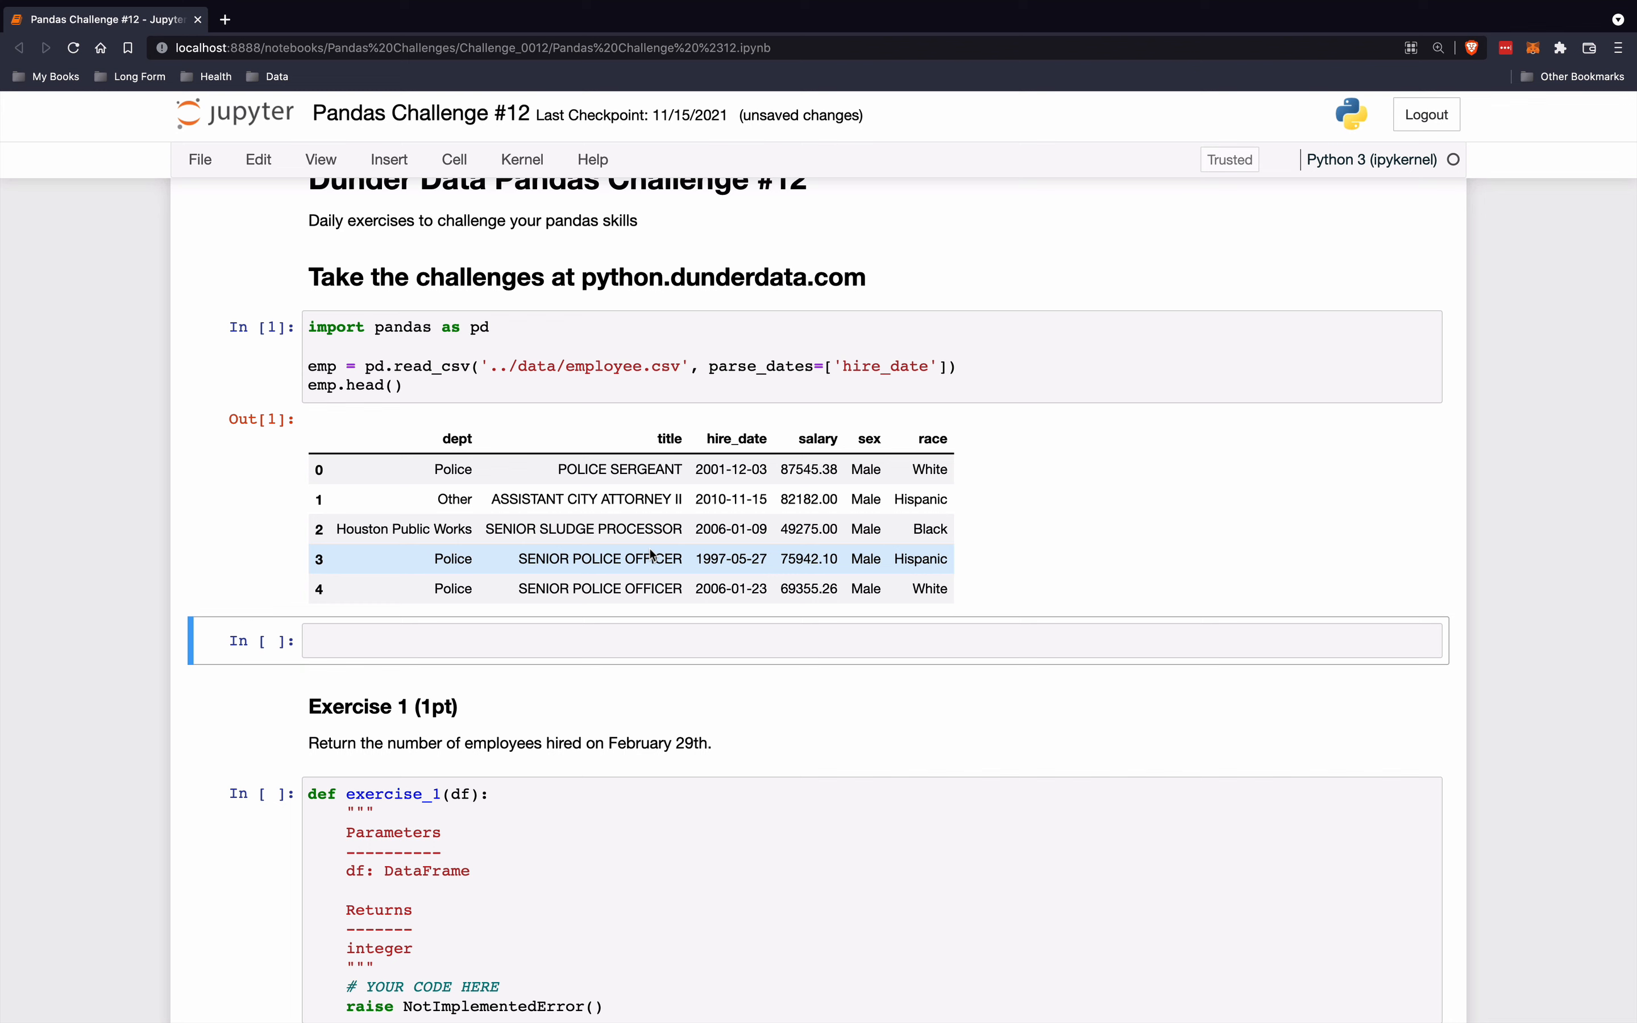
{"action": "scroll", "scroll_direction": "down", "scroll_amount": 3}
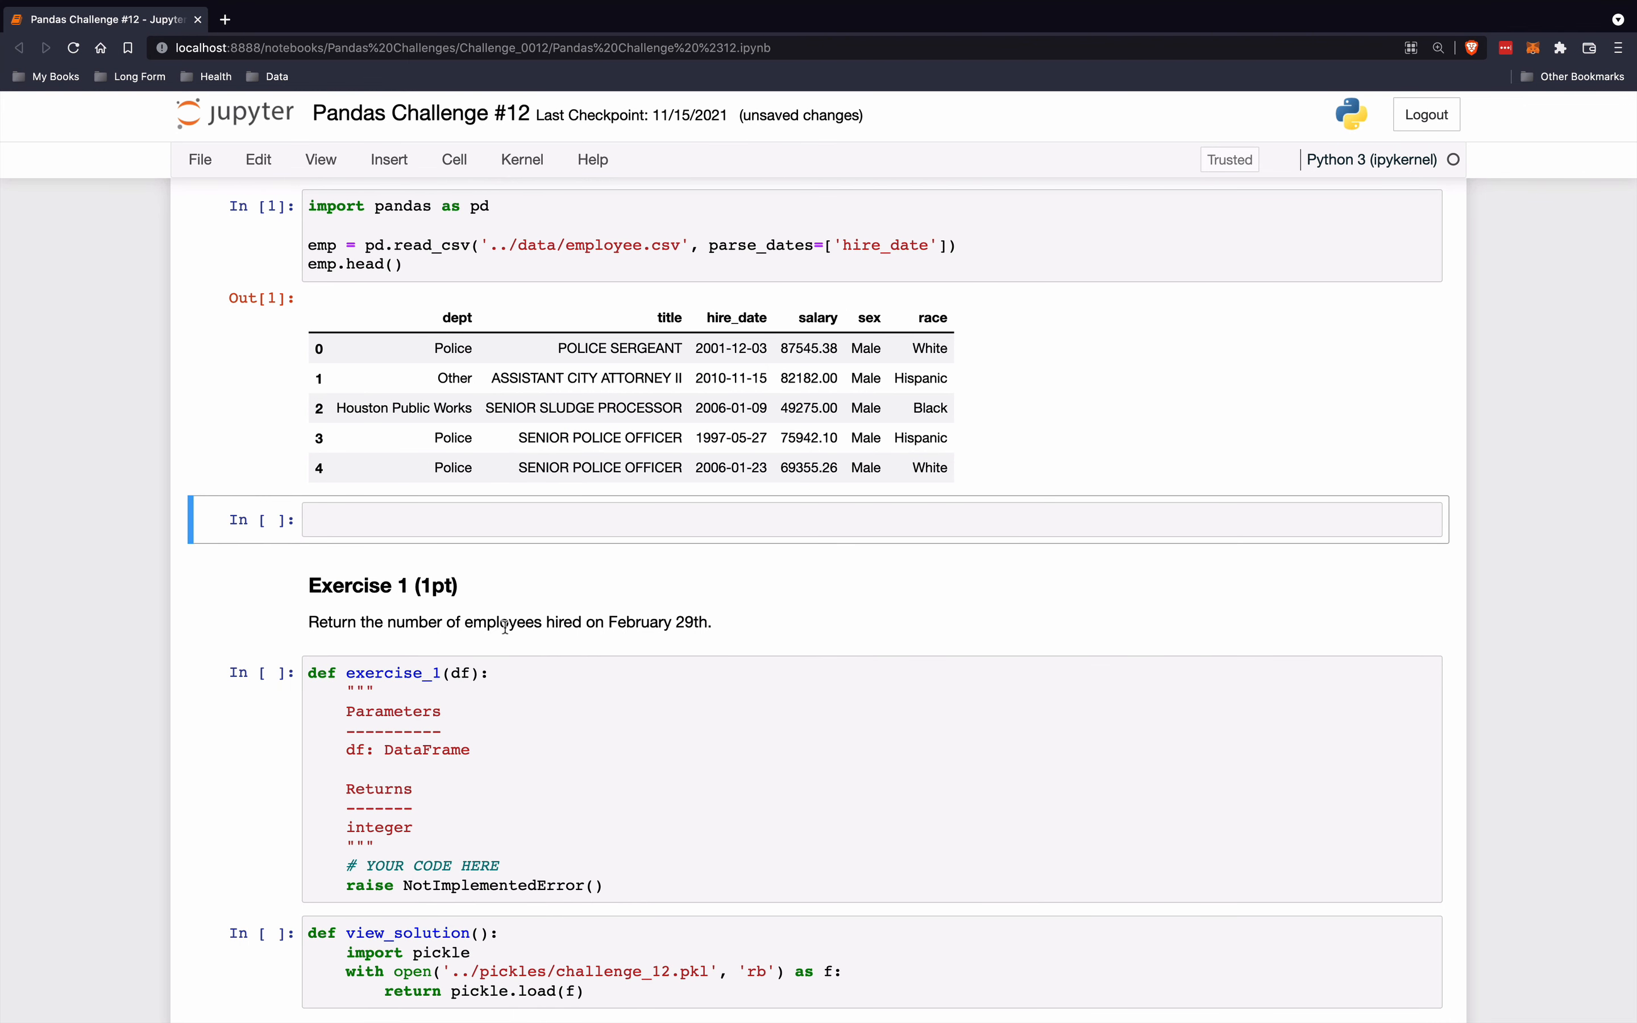
{"action": "mouse_move", "coordinate": [649, 617]}
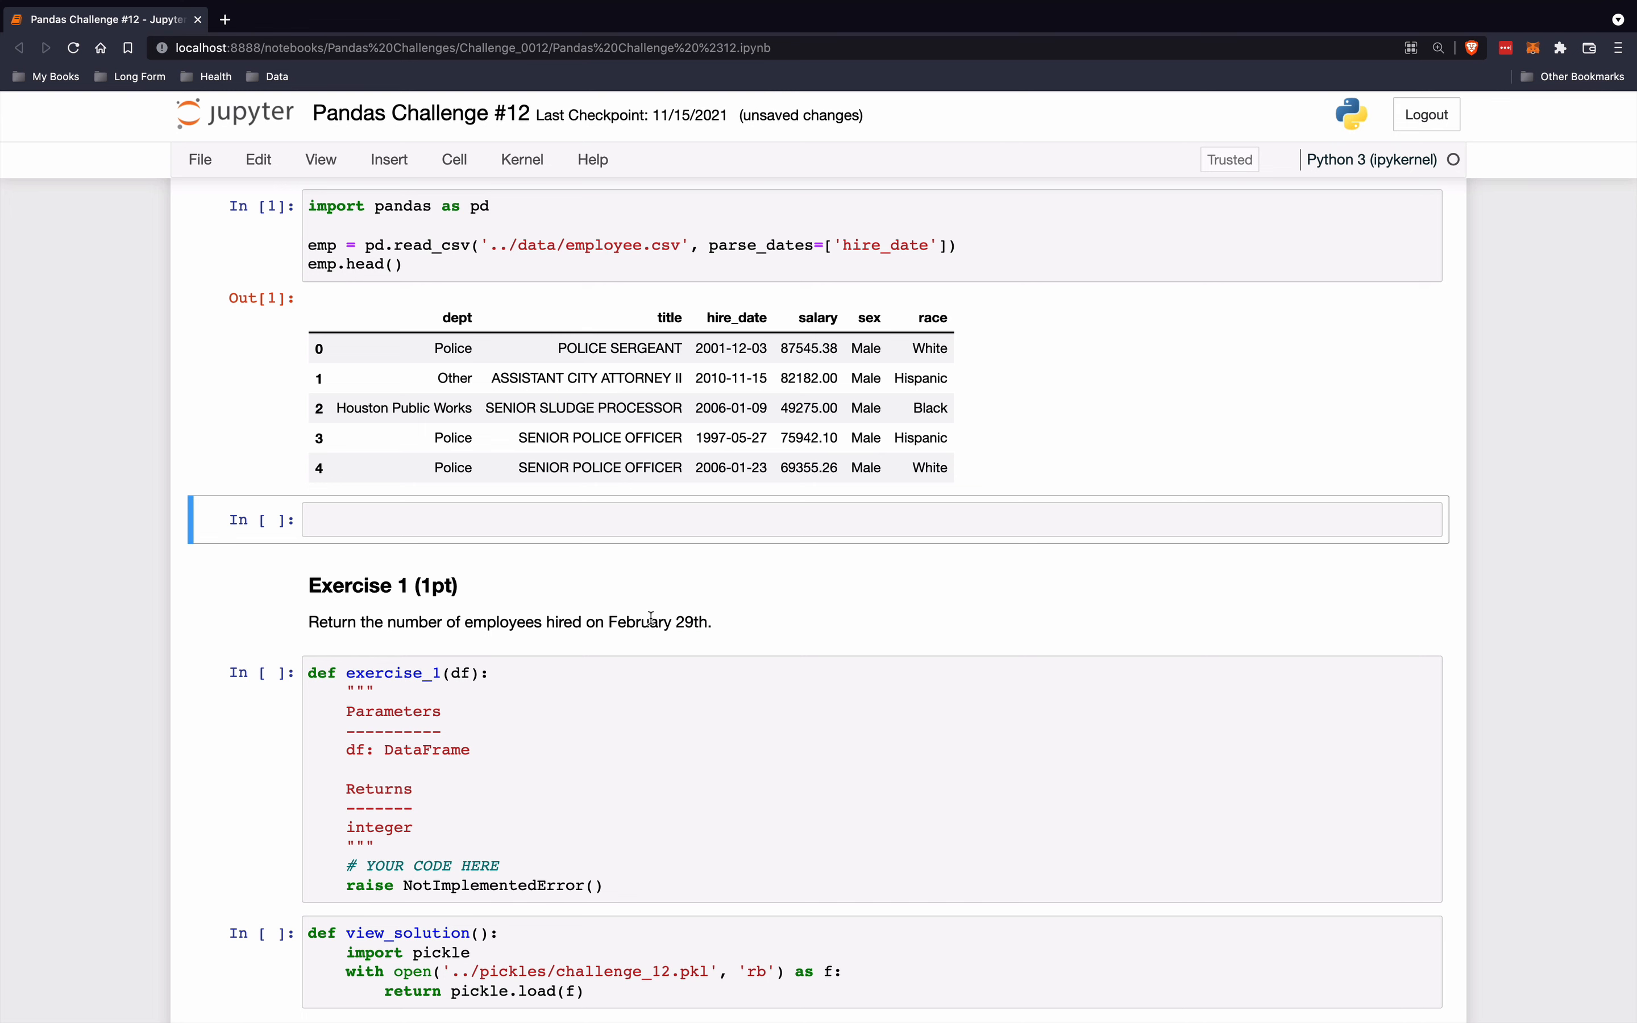
{"action": "mouse_move", "coordinate": [747, 326]}
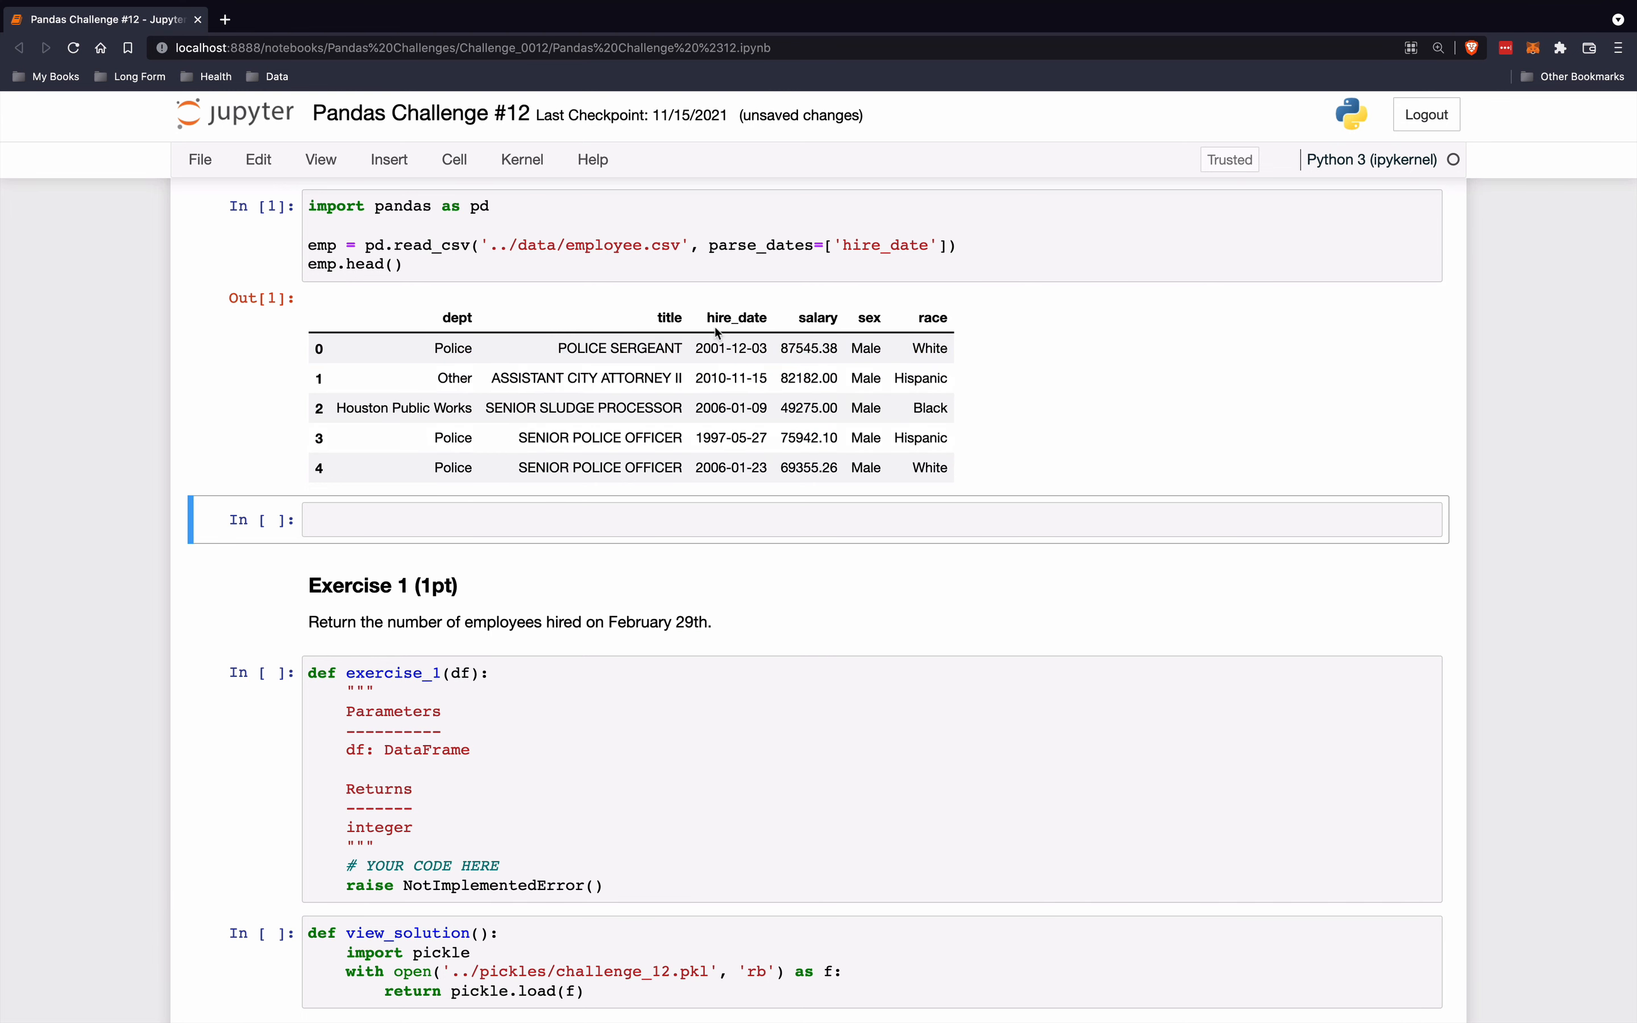
{"action": "mouse_move", "coordinate": [626, 582]}
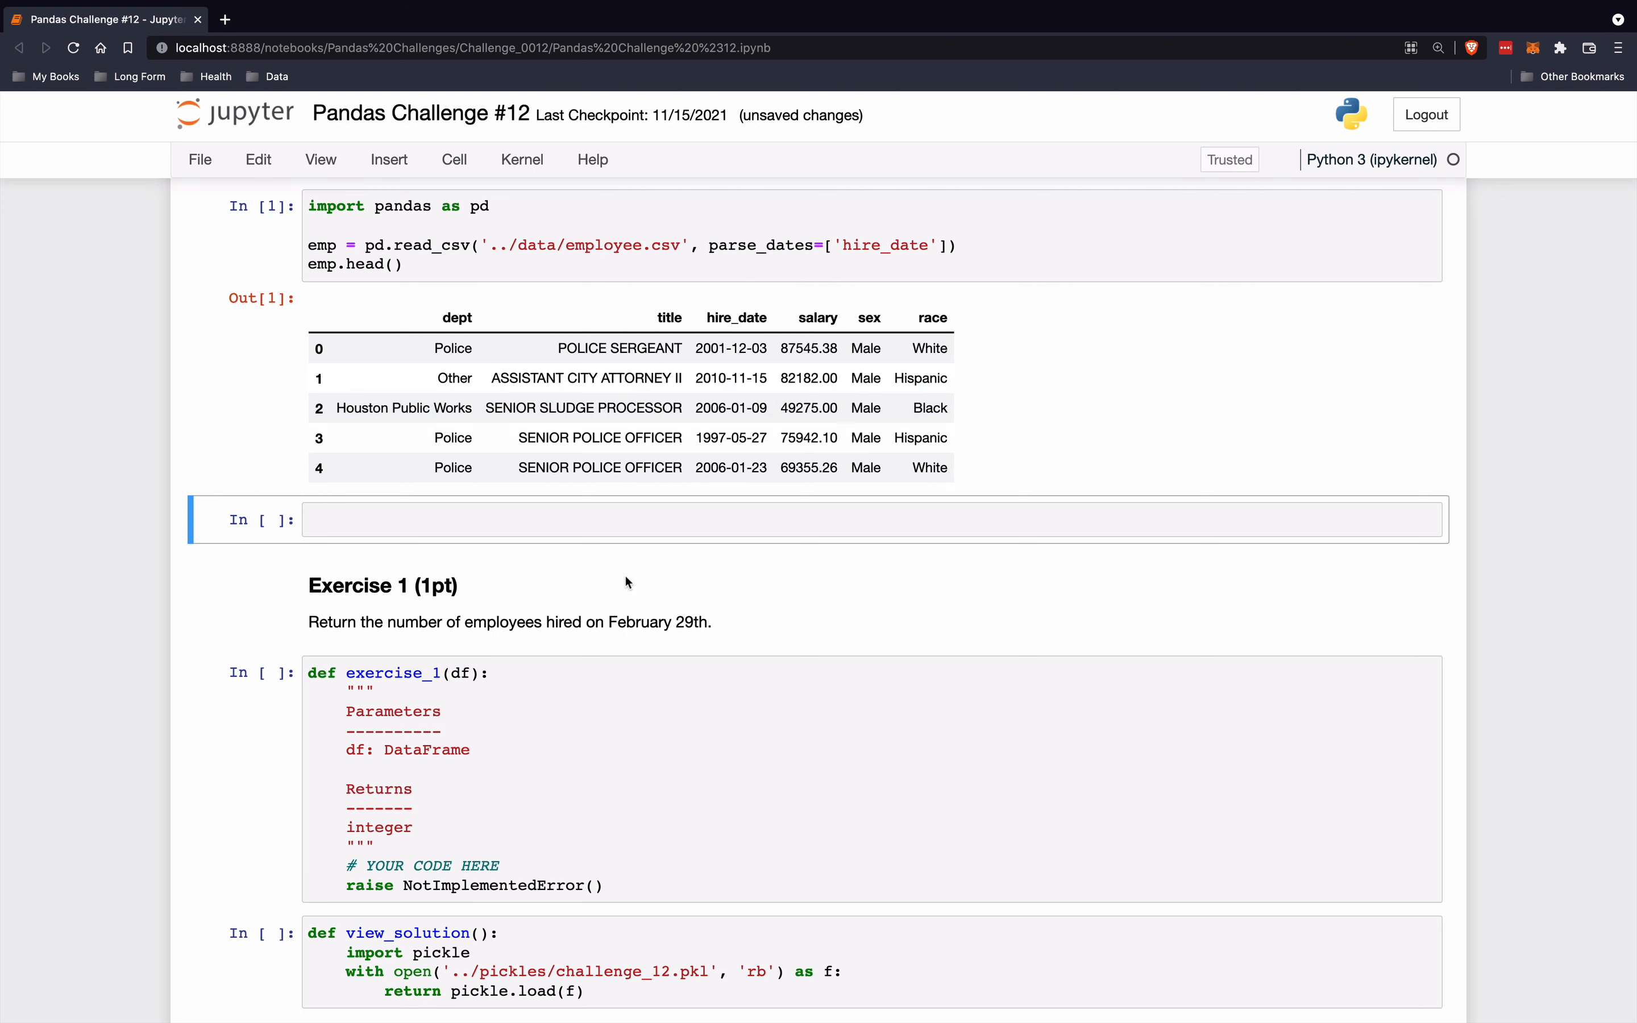
{"action": "mouse_move", "coordinate": [465, 673]}
{"action": "type", "text": "df['hire_date"}
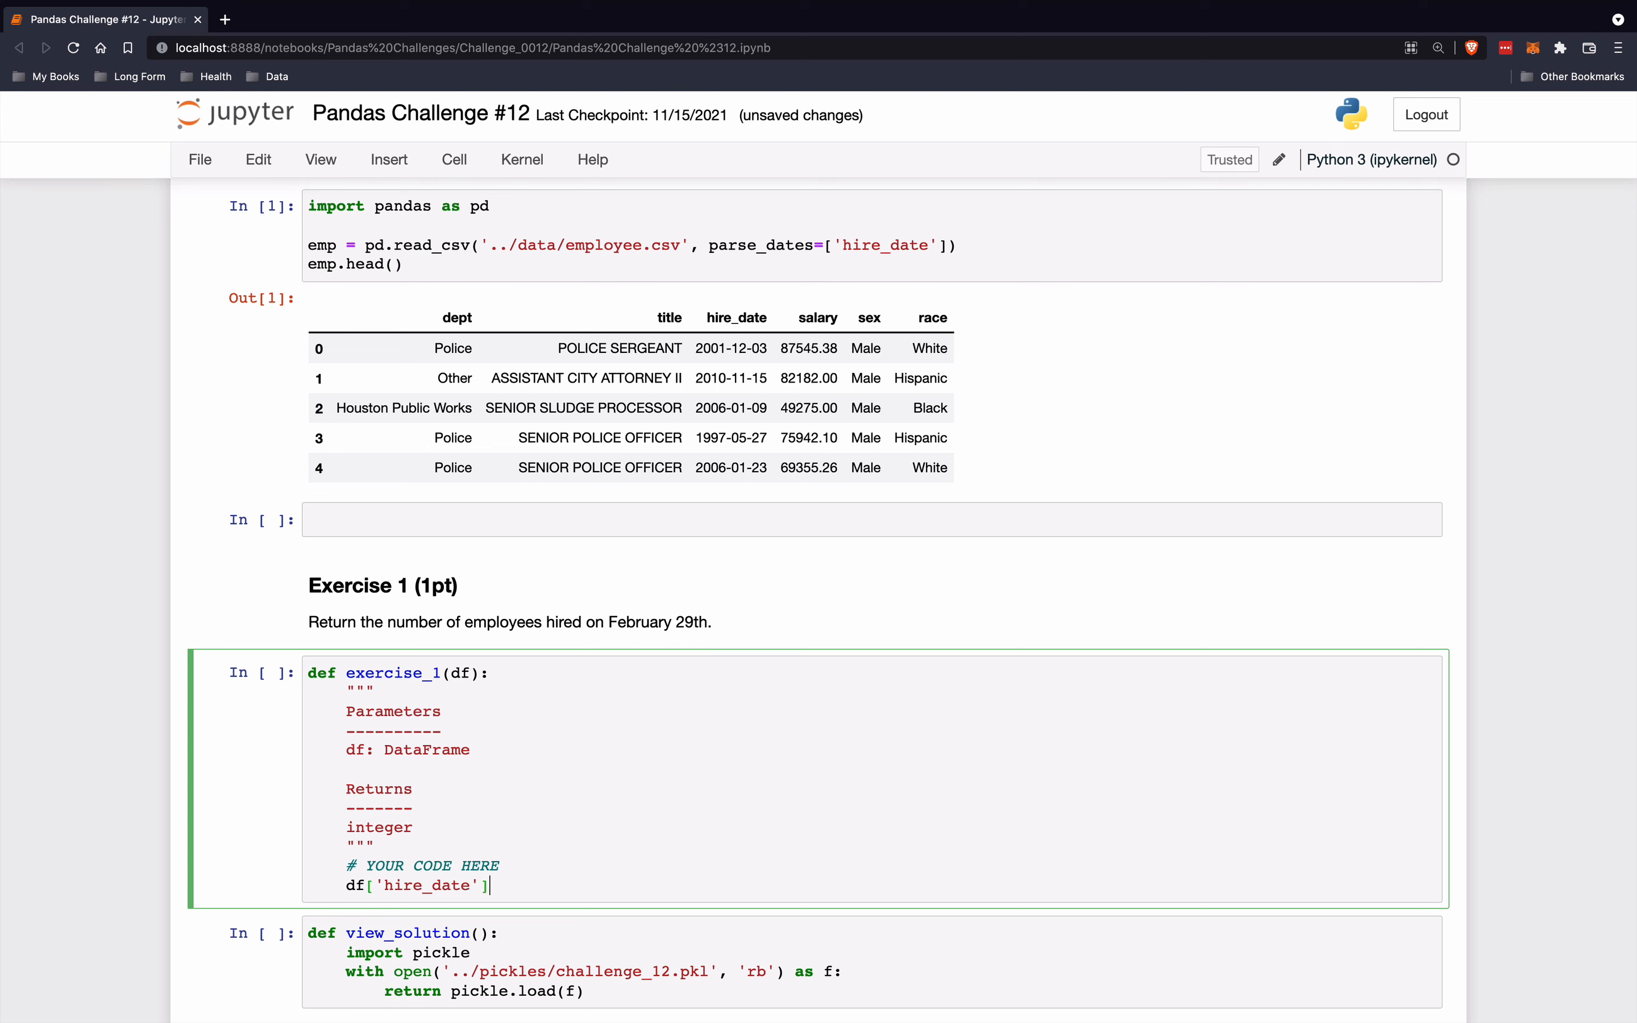
- Write filt1 = df['hire_date'].dt.month == 2 and begin the return df[filt].head() line
{"action": "type", "text": ".dt.m"}
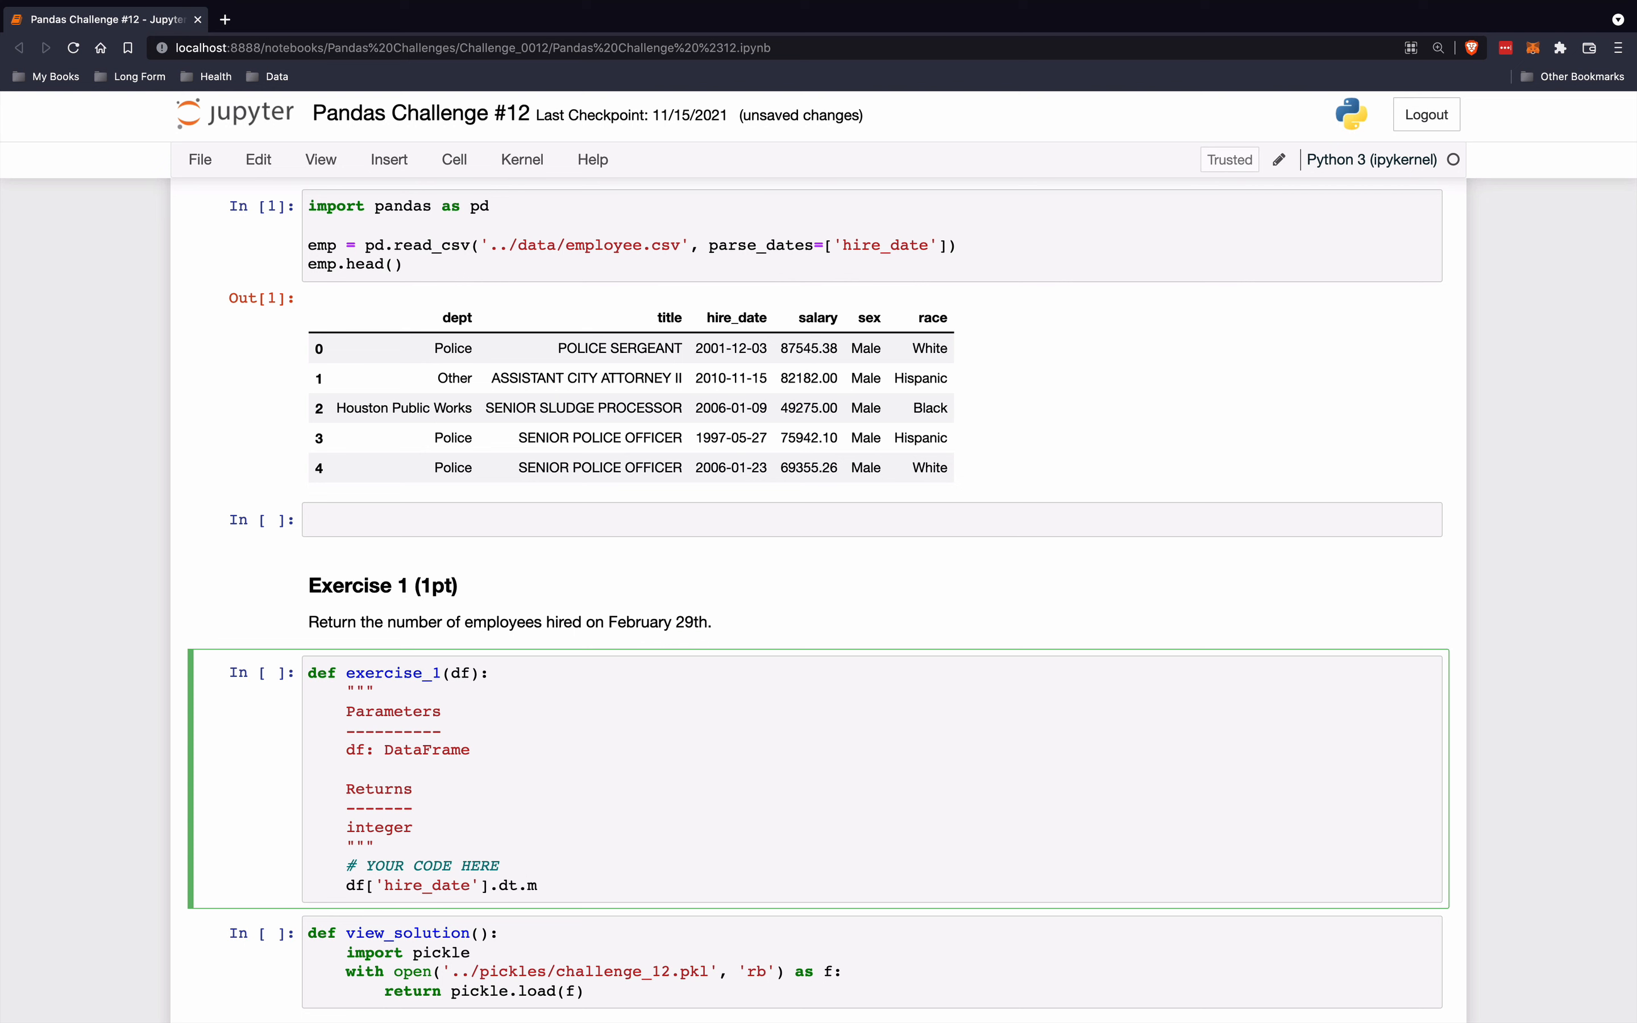
{"action": "type", "text": "onth =="}
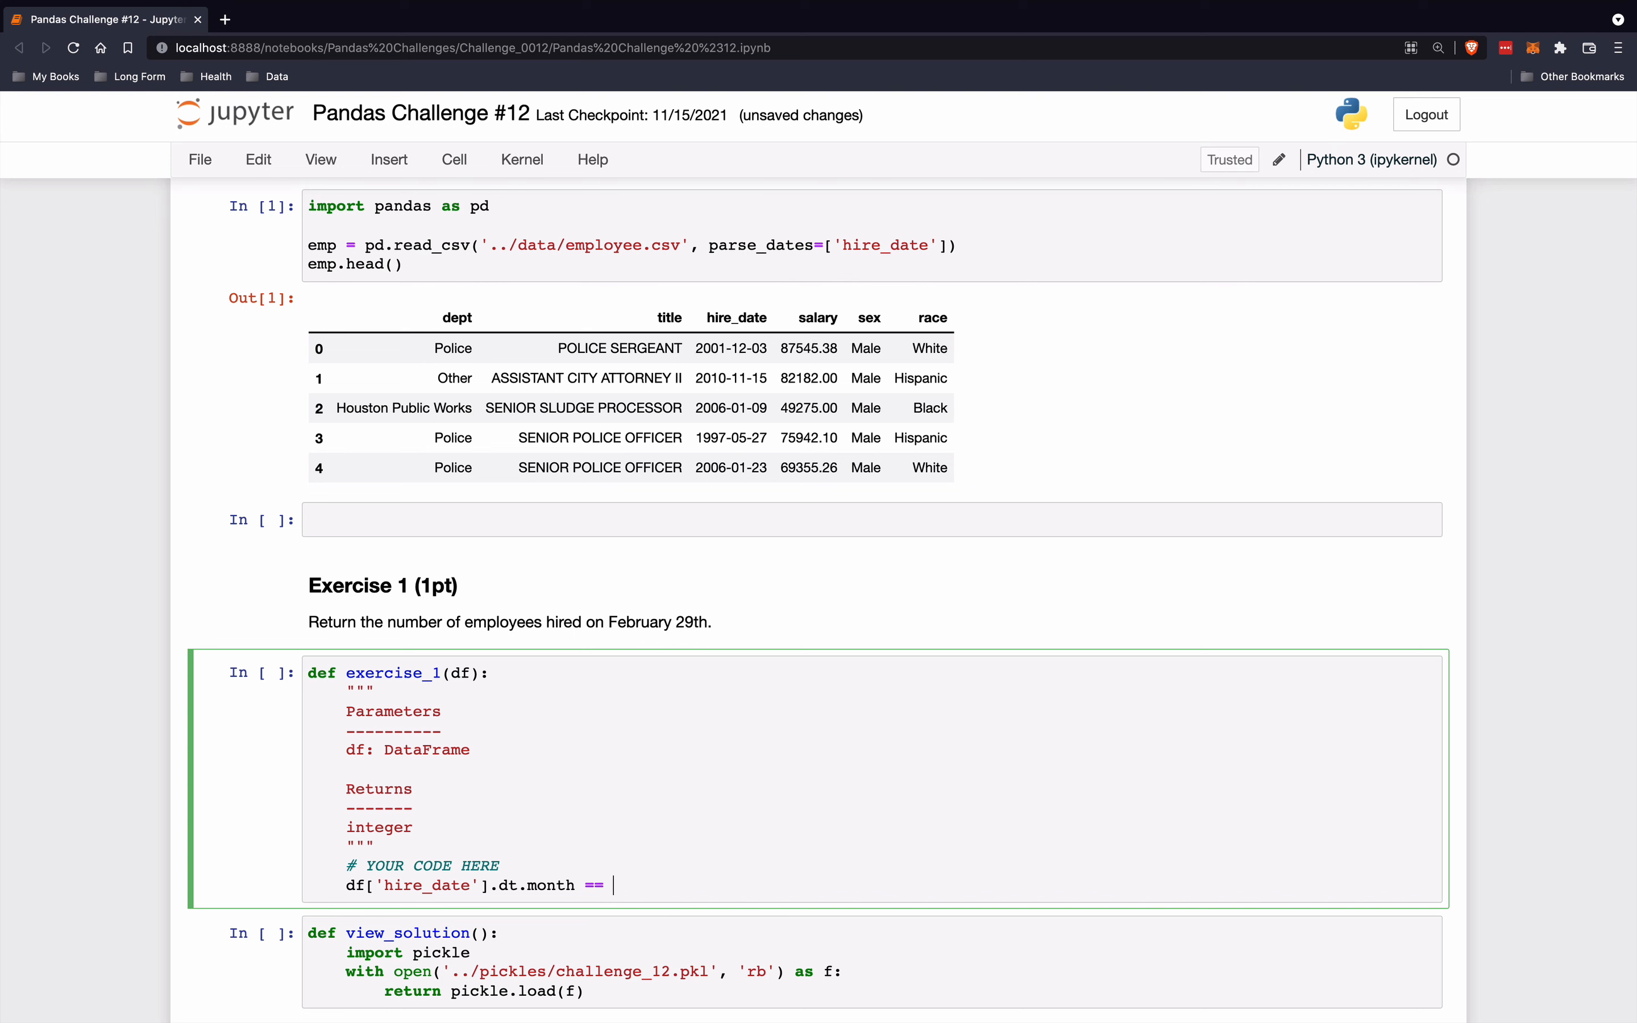
{"action": "type", "text": "2"}
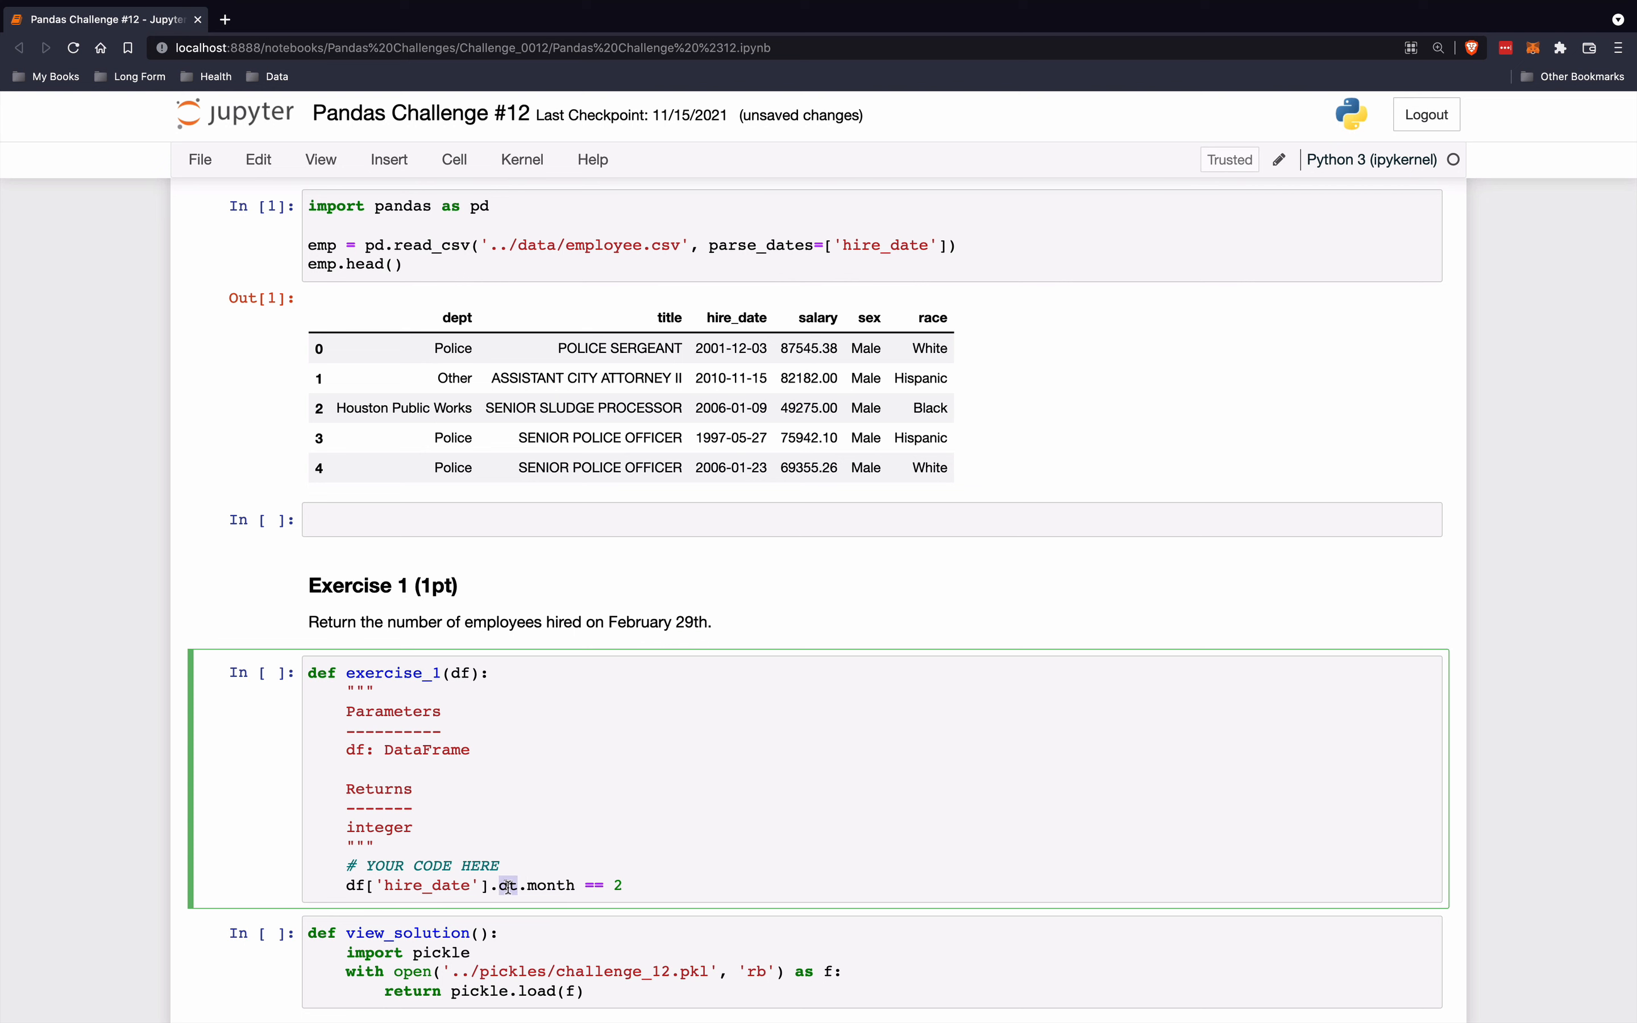
{"action": "type", "text": "filt1 ="}
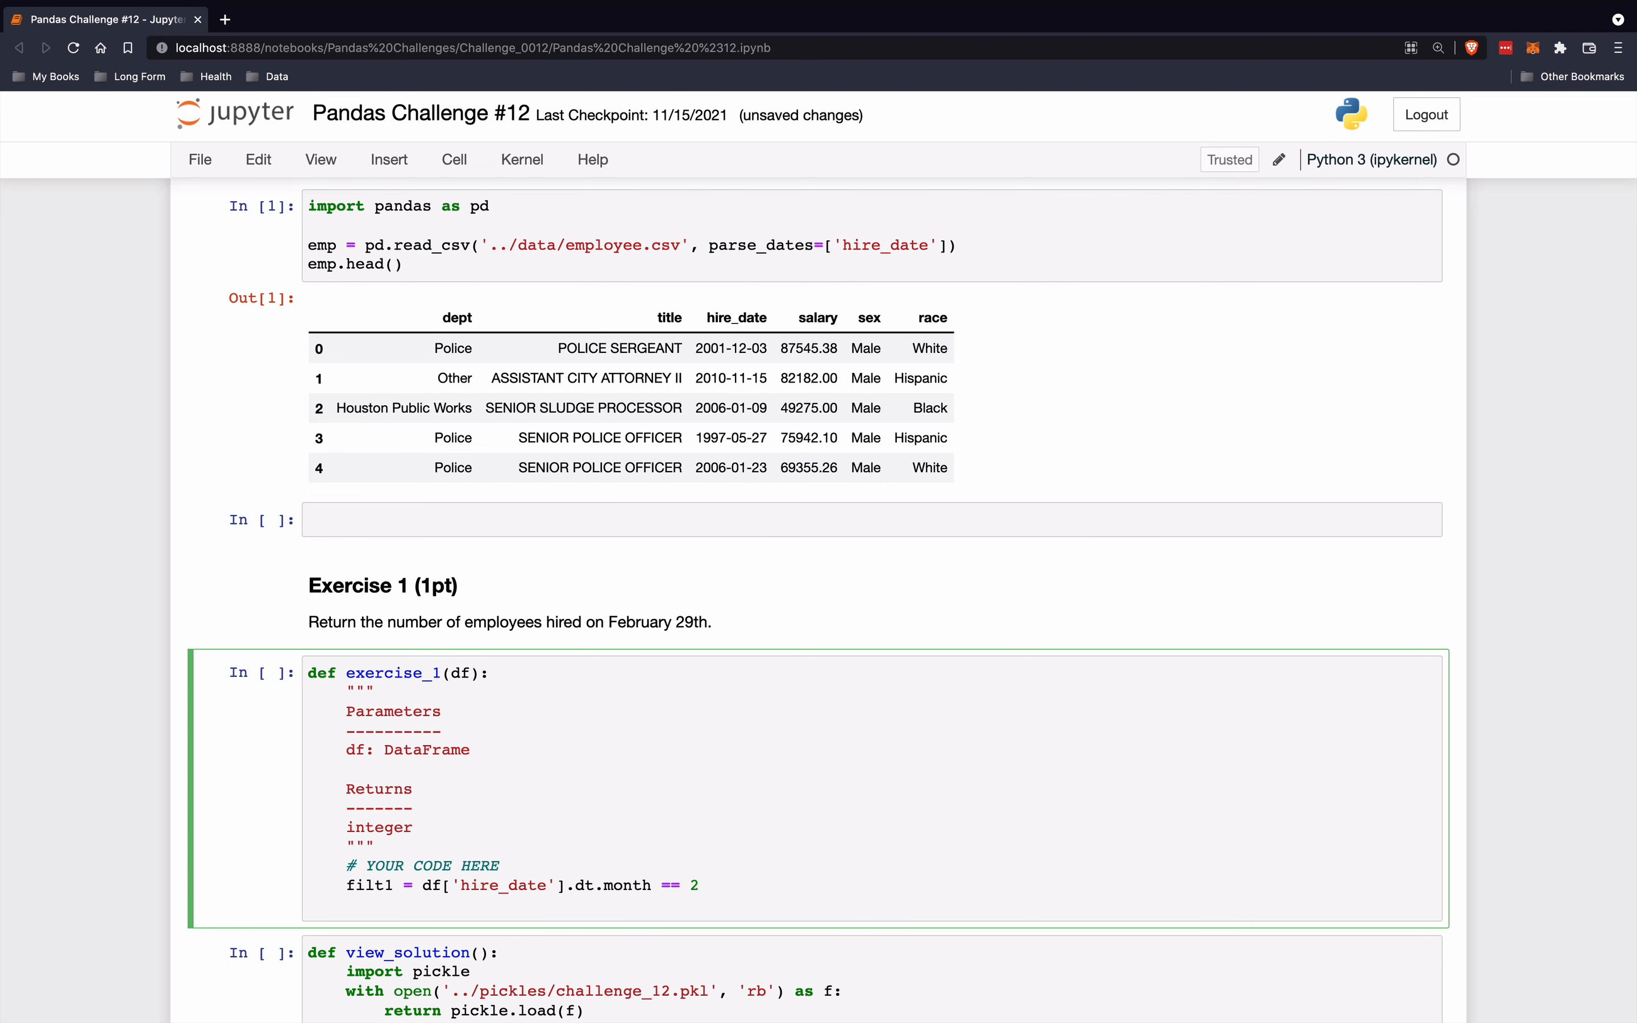
{"action": "type", "text": "return"}
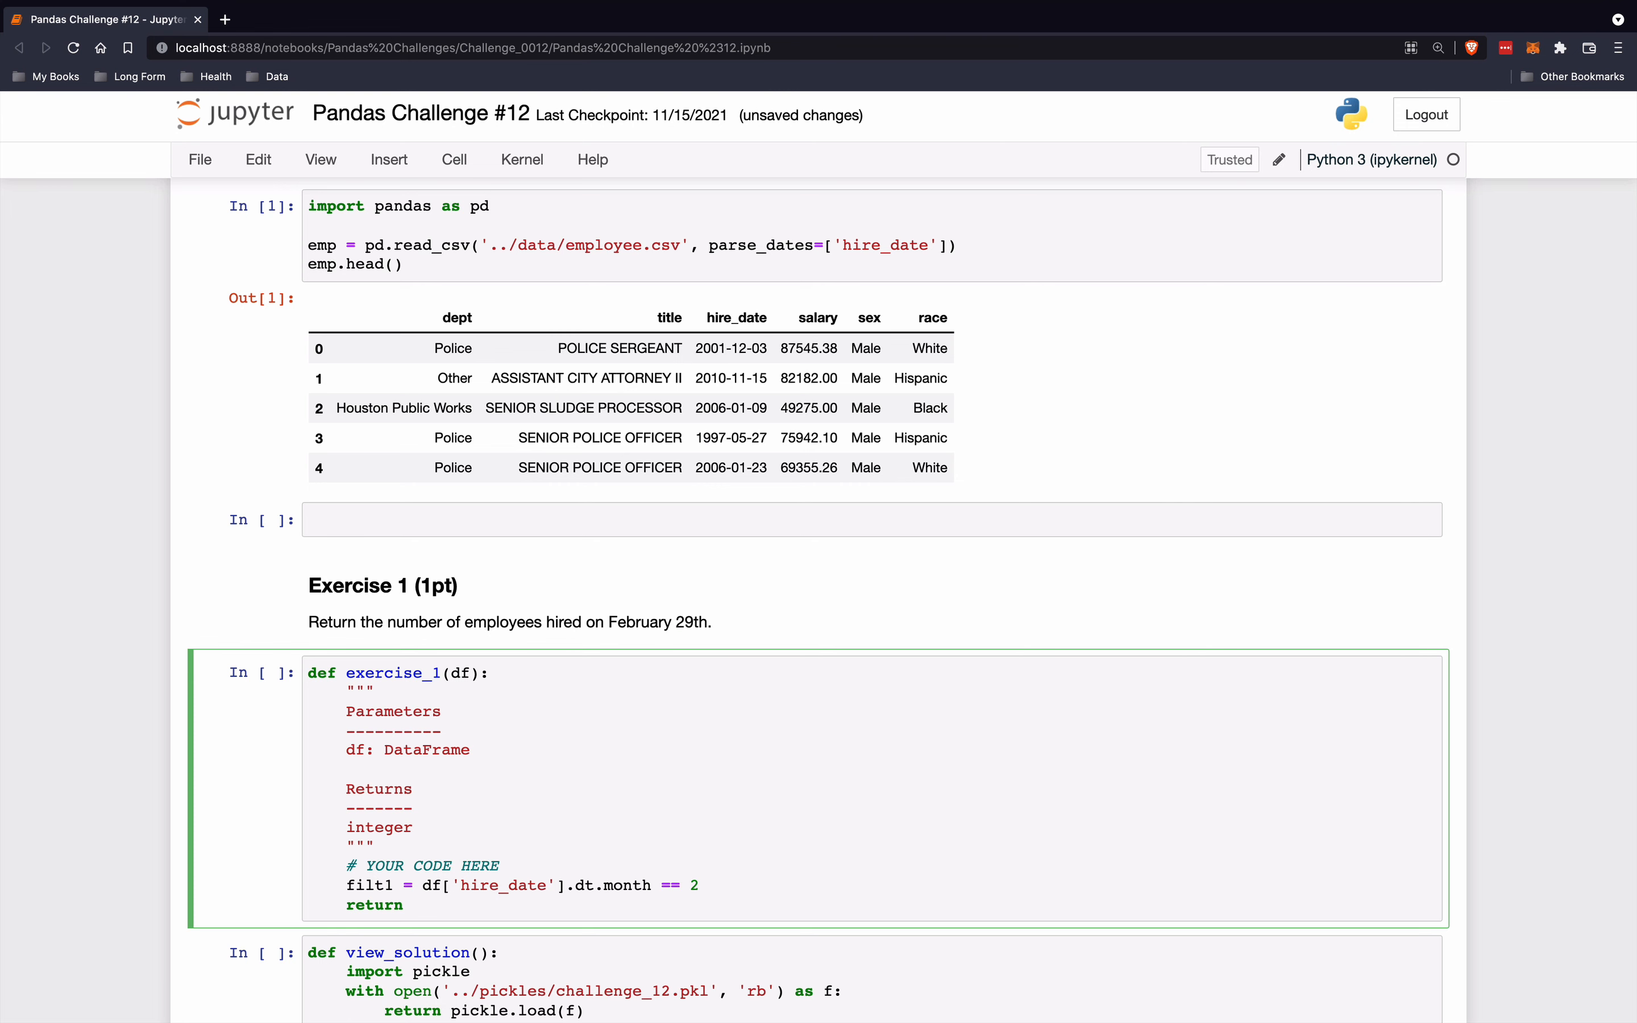
{"action": "type", "text": "df[filt].h"}
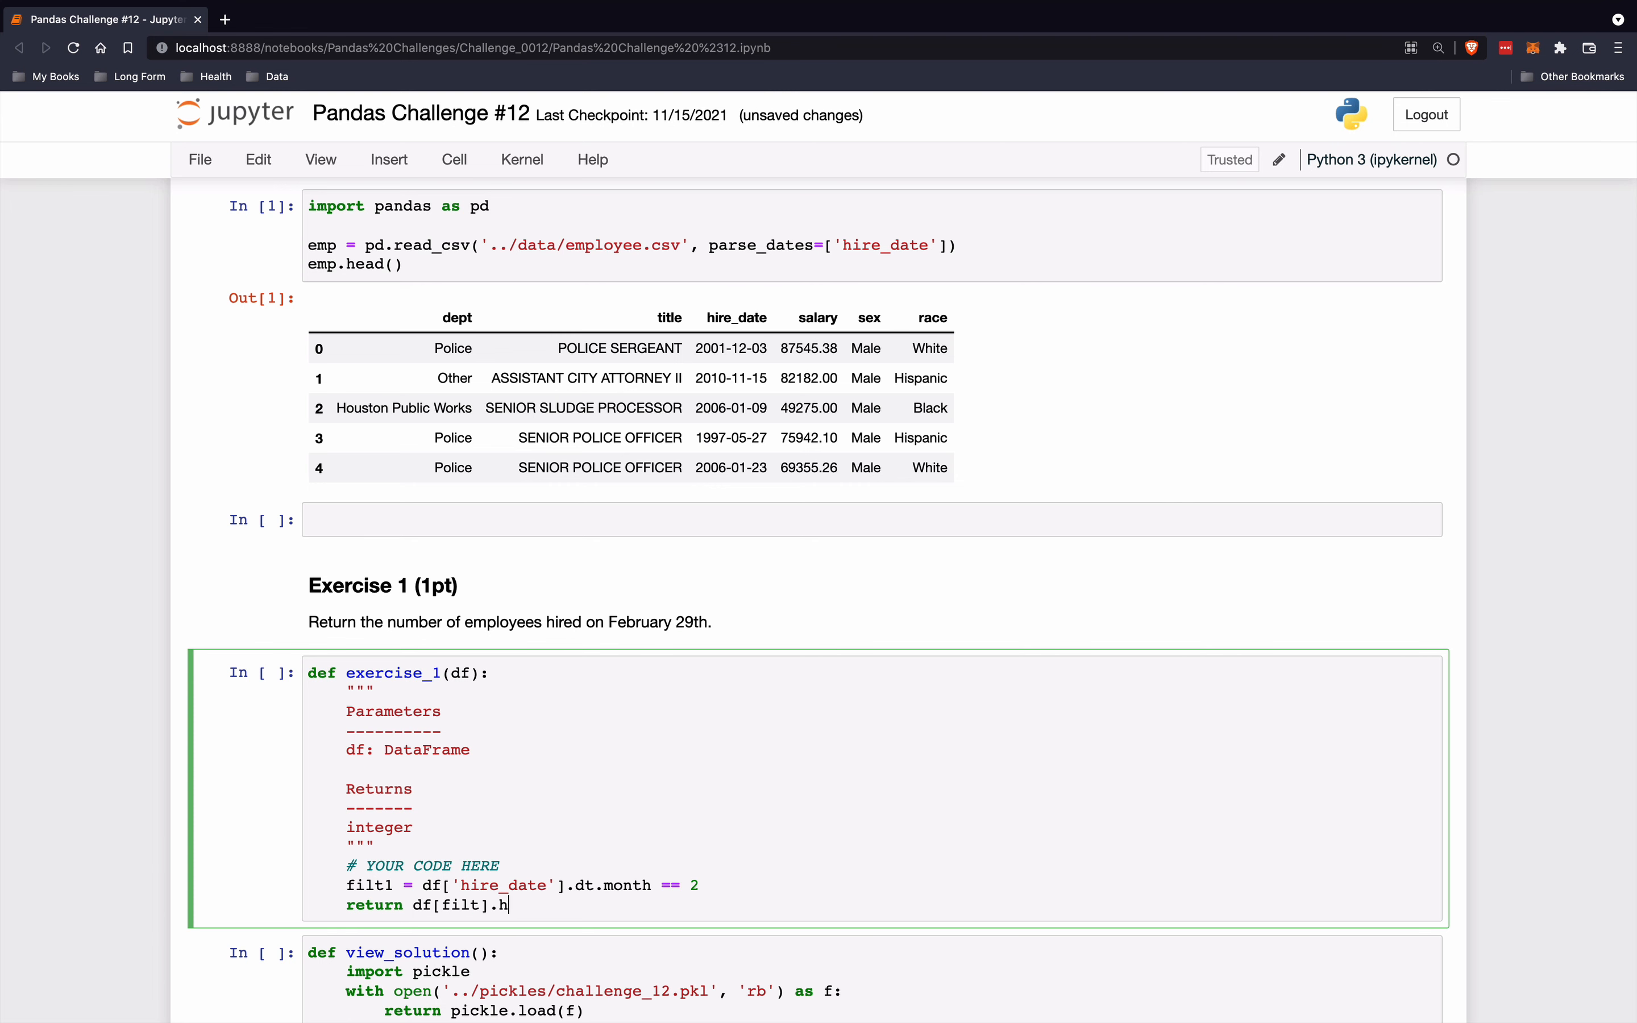
- Complete the return as df[filt1].head() and run it to list the first February hires
{"action": "key", "text": "shift+Return"}
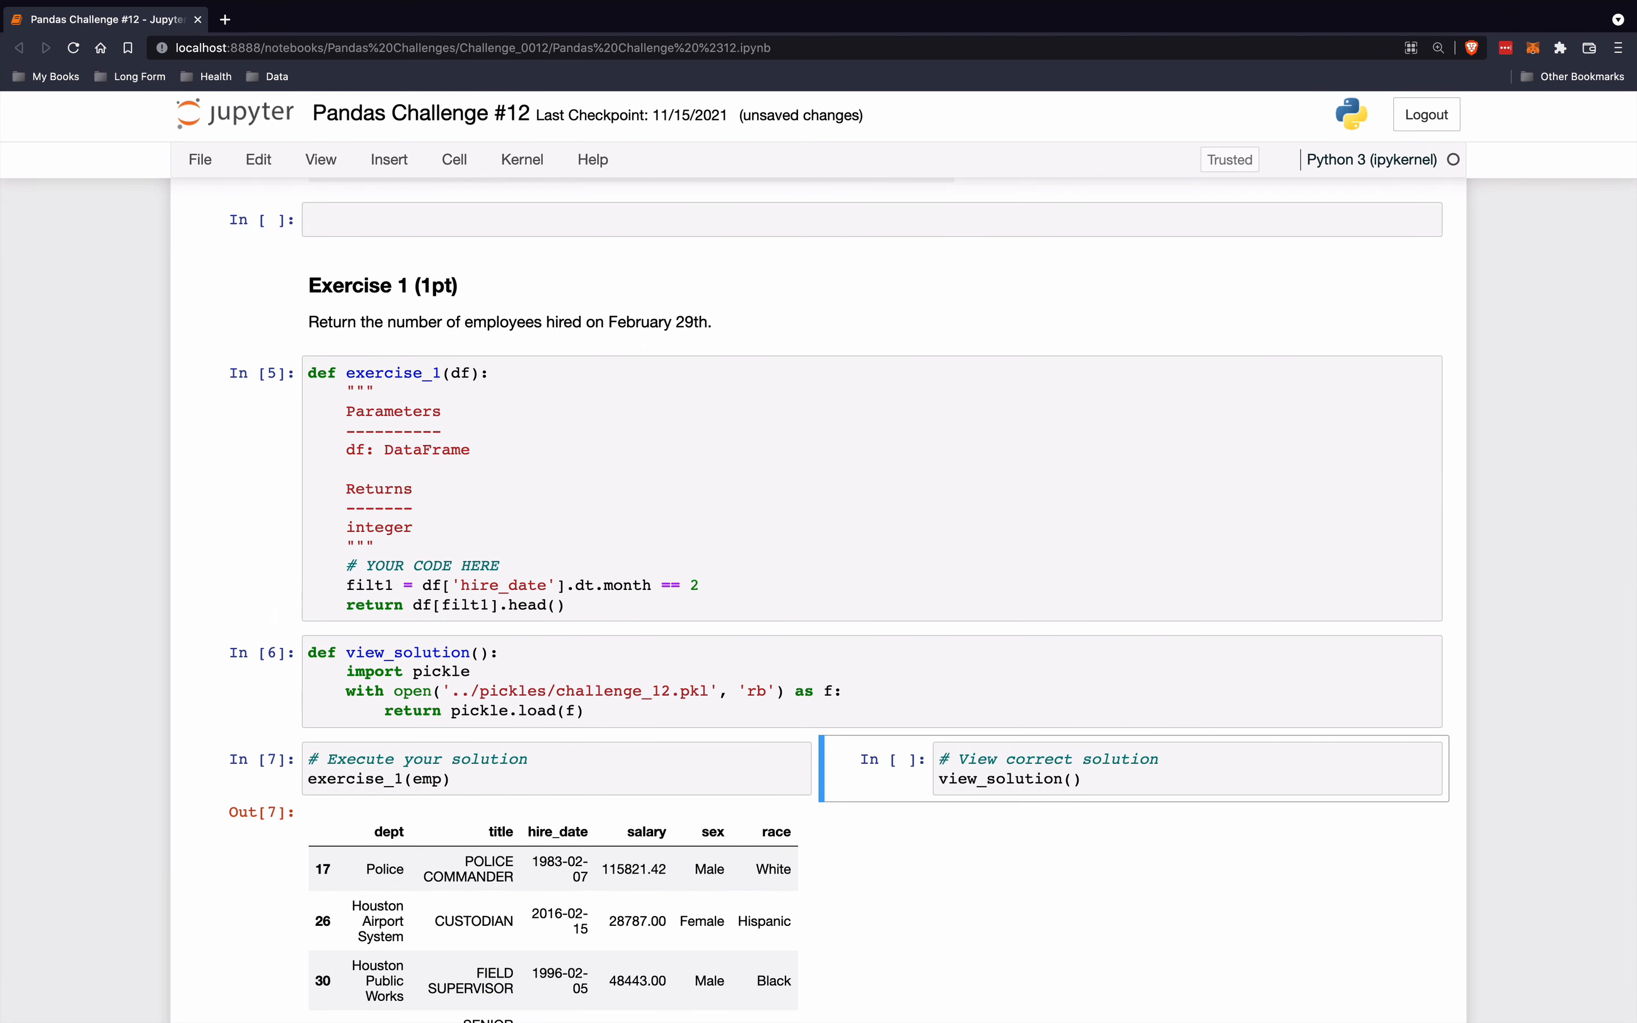
{"action": "scroll", "scroll_direction": "down", "scroll_amount": 3}
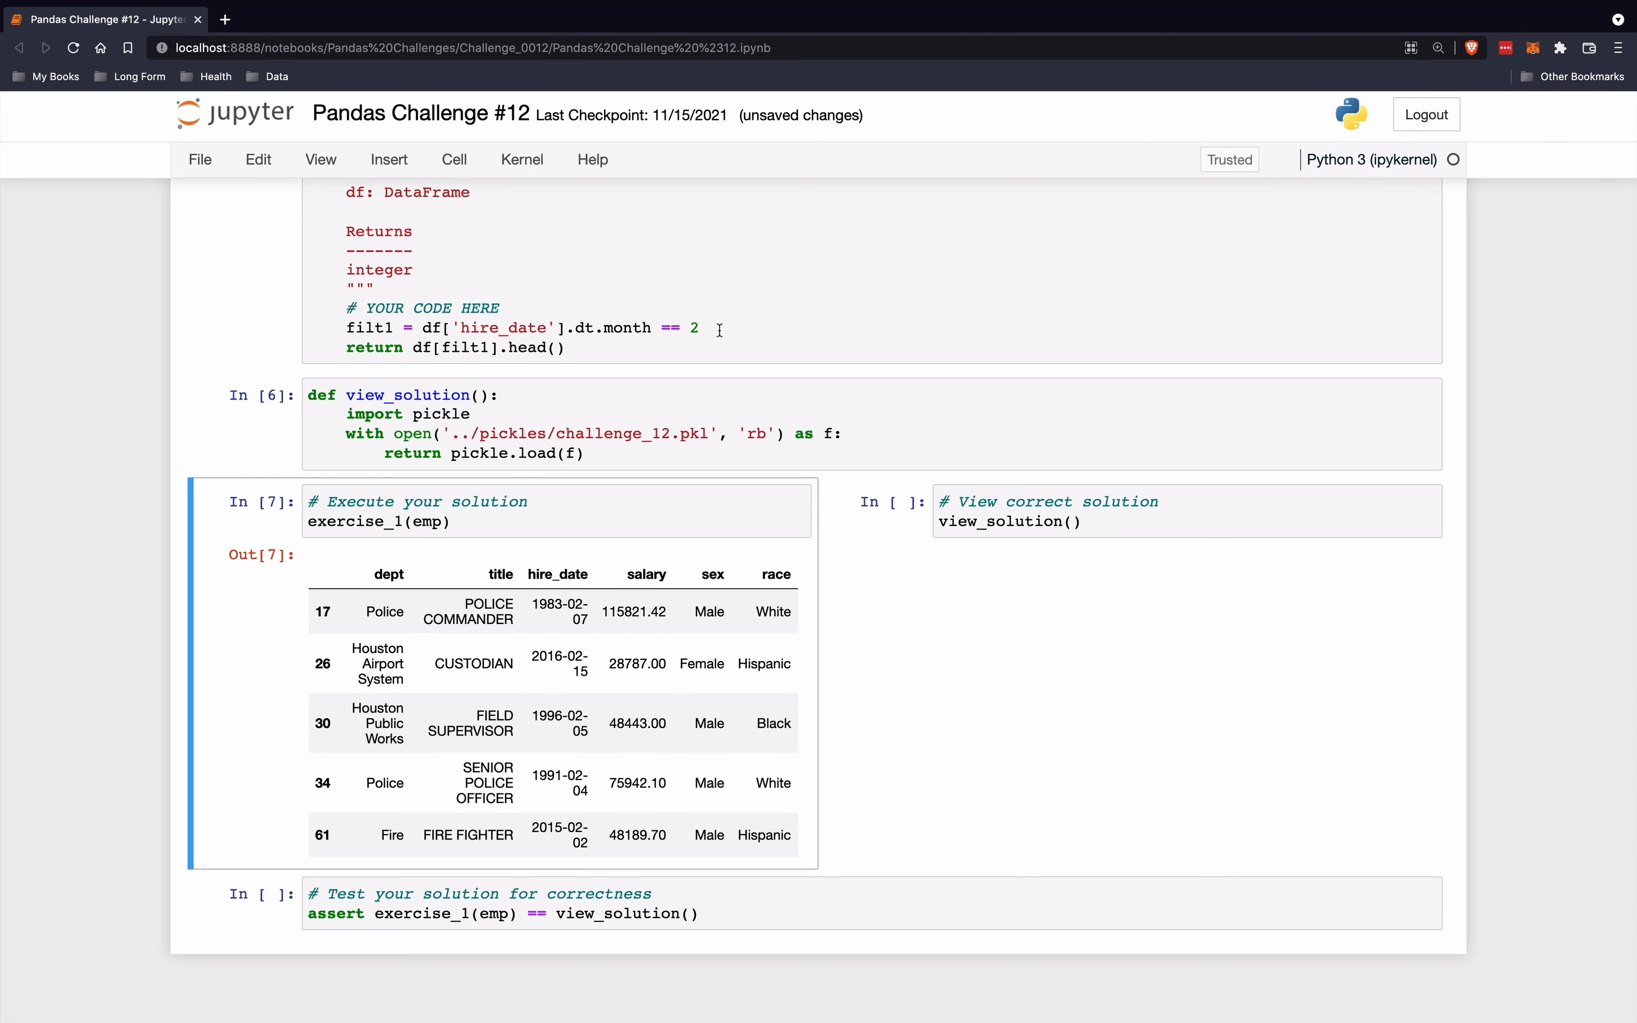
- Add filt2 = df['hire_date'].dt.day == 29 and return df[filt1 & filt2].head()
{"action": "type", "text": "filt2 = d"}
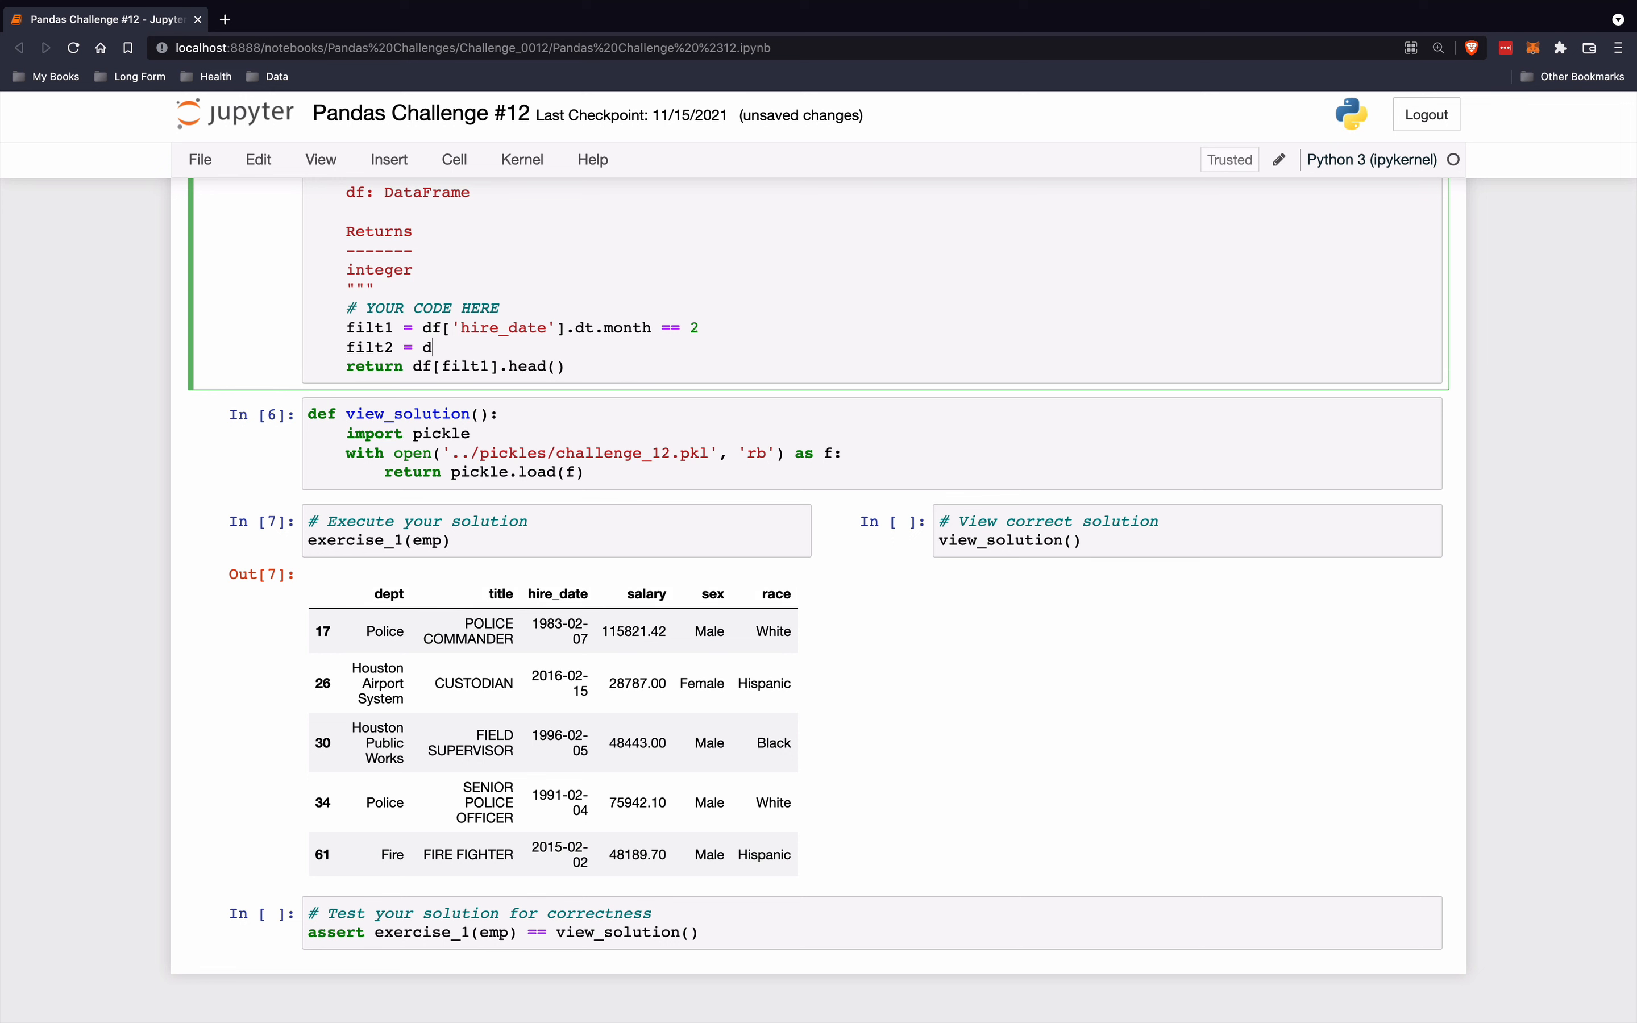
{"action": "type", "text": "f['hire_date']"}
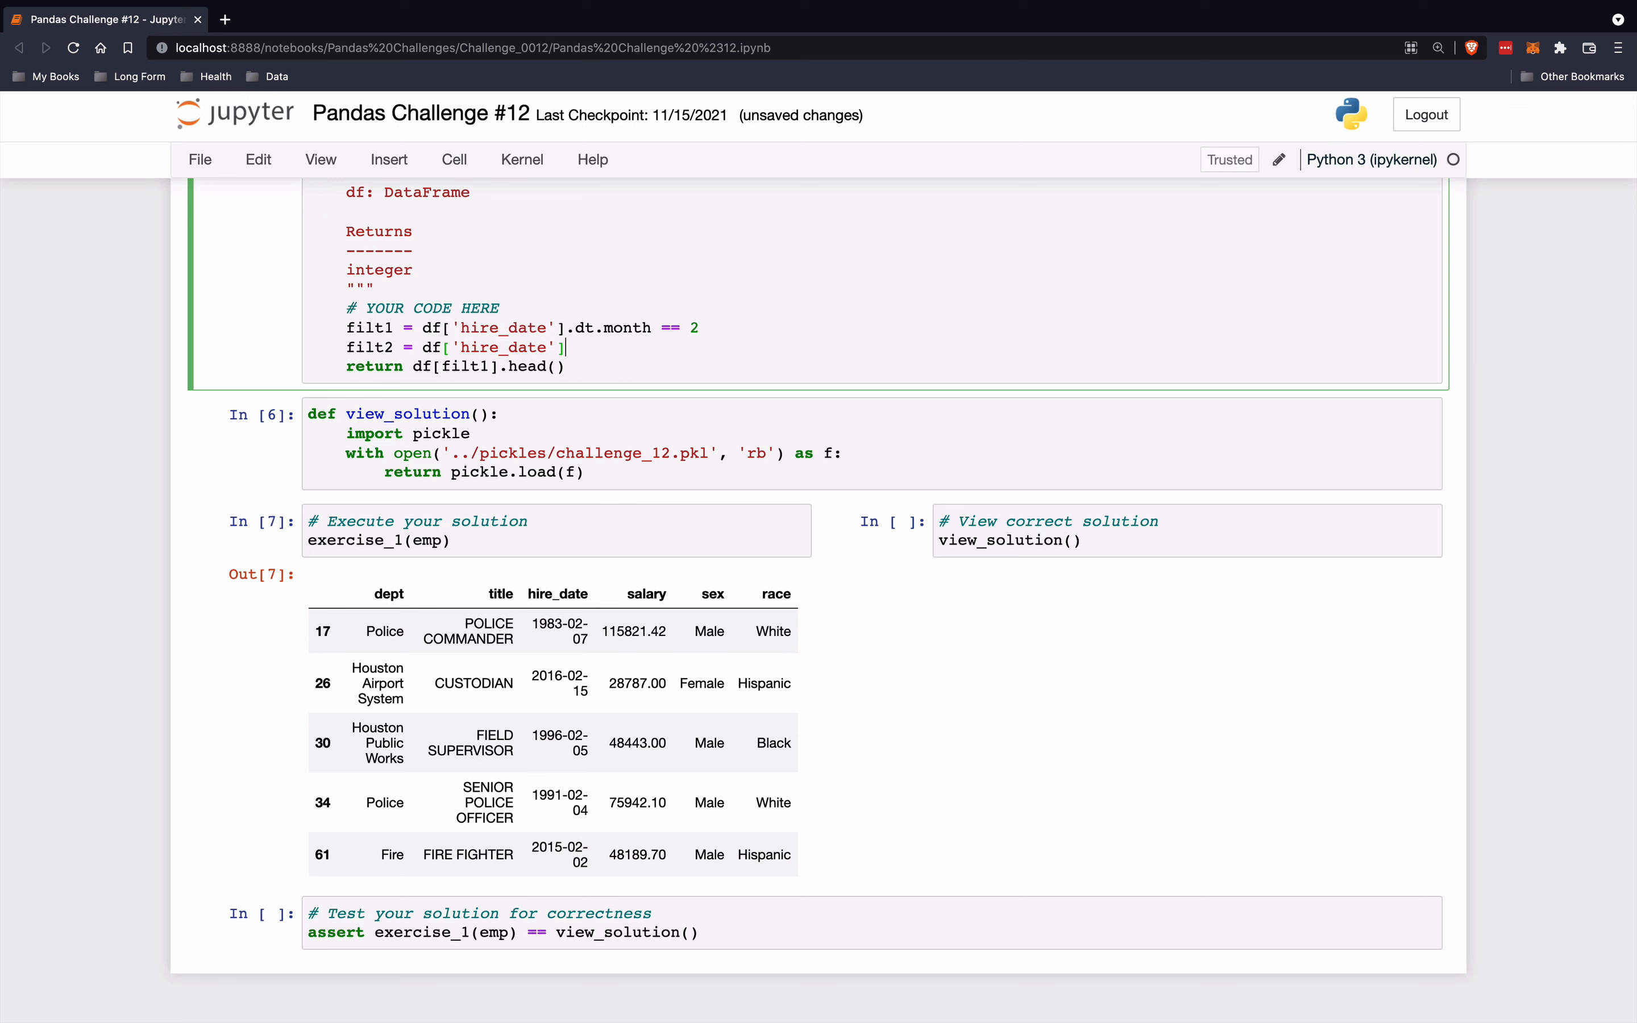
{"action": "type", "text": ".dt.day"}
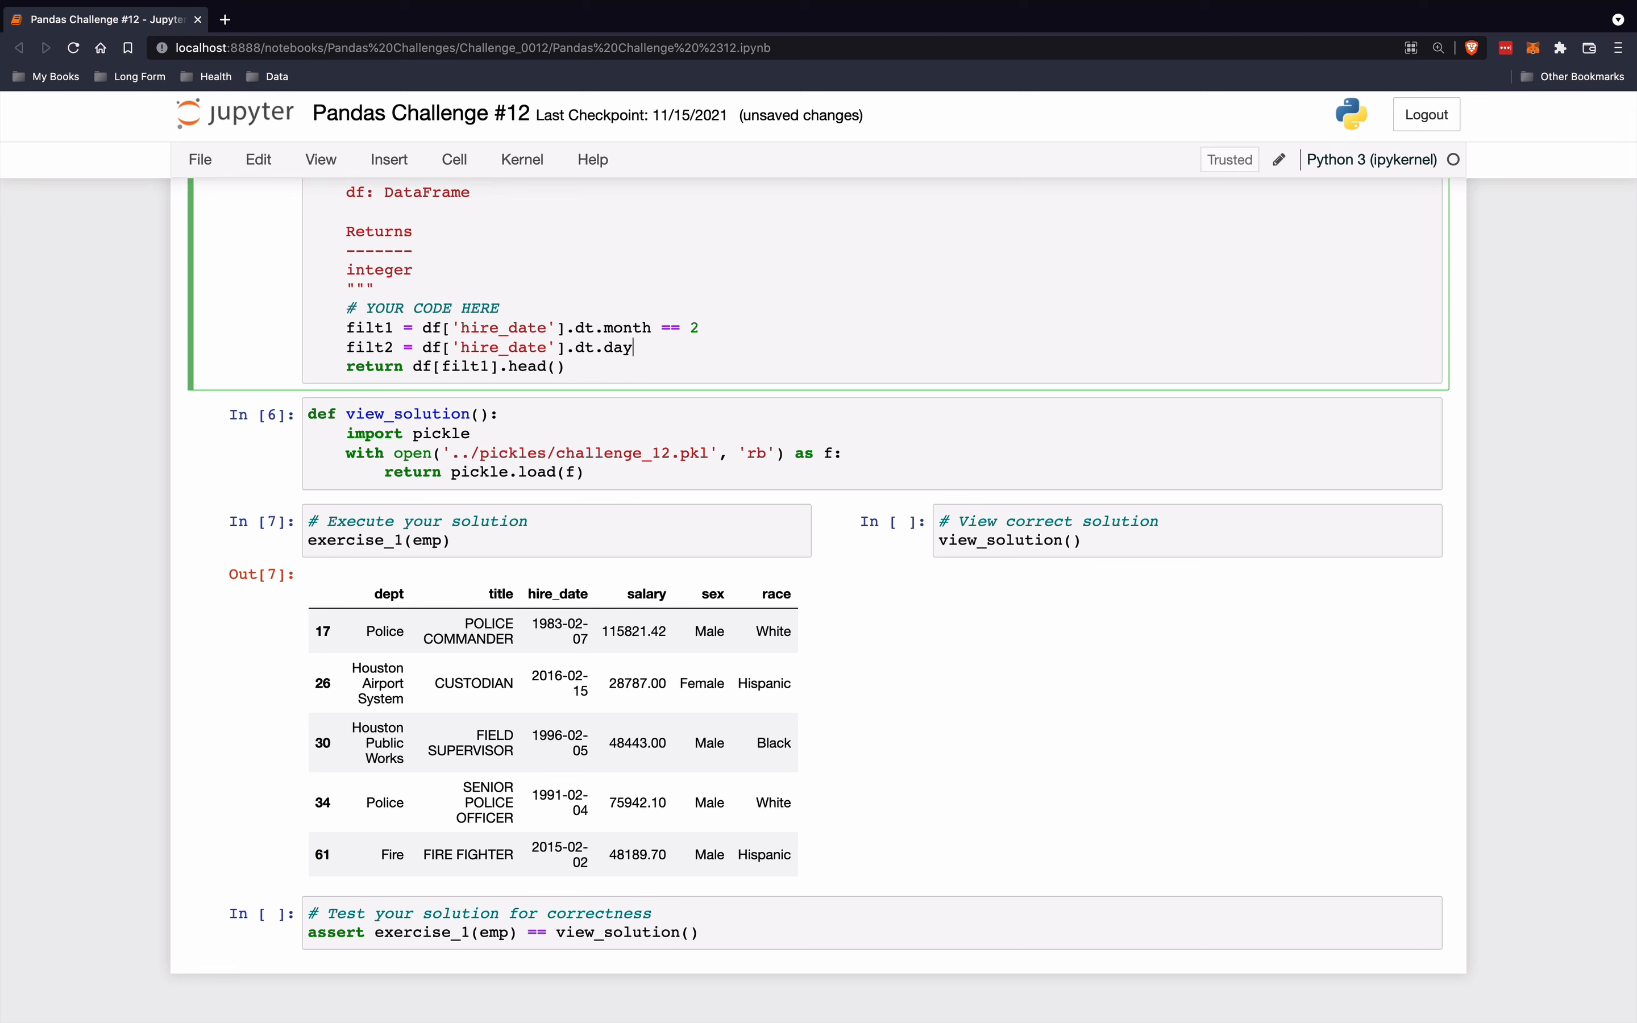
{"action": "type", "text": "== 29"}
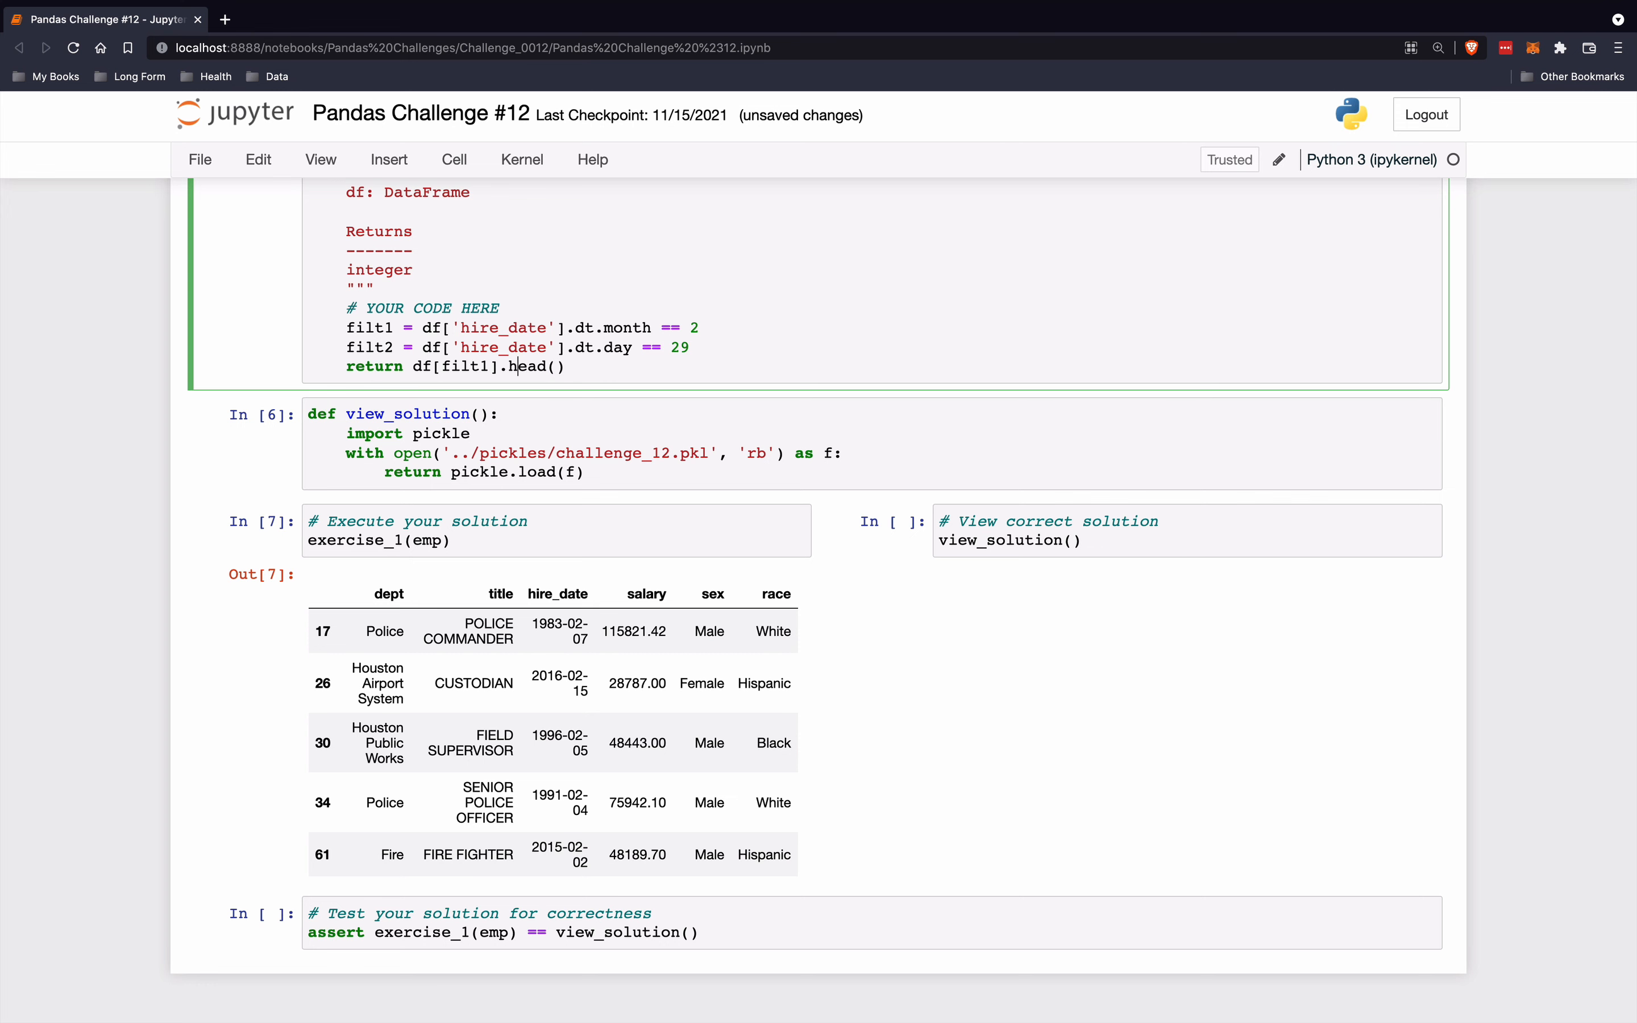
{"action": "type", "text": "& filt2"}
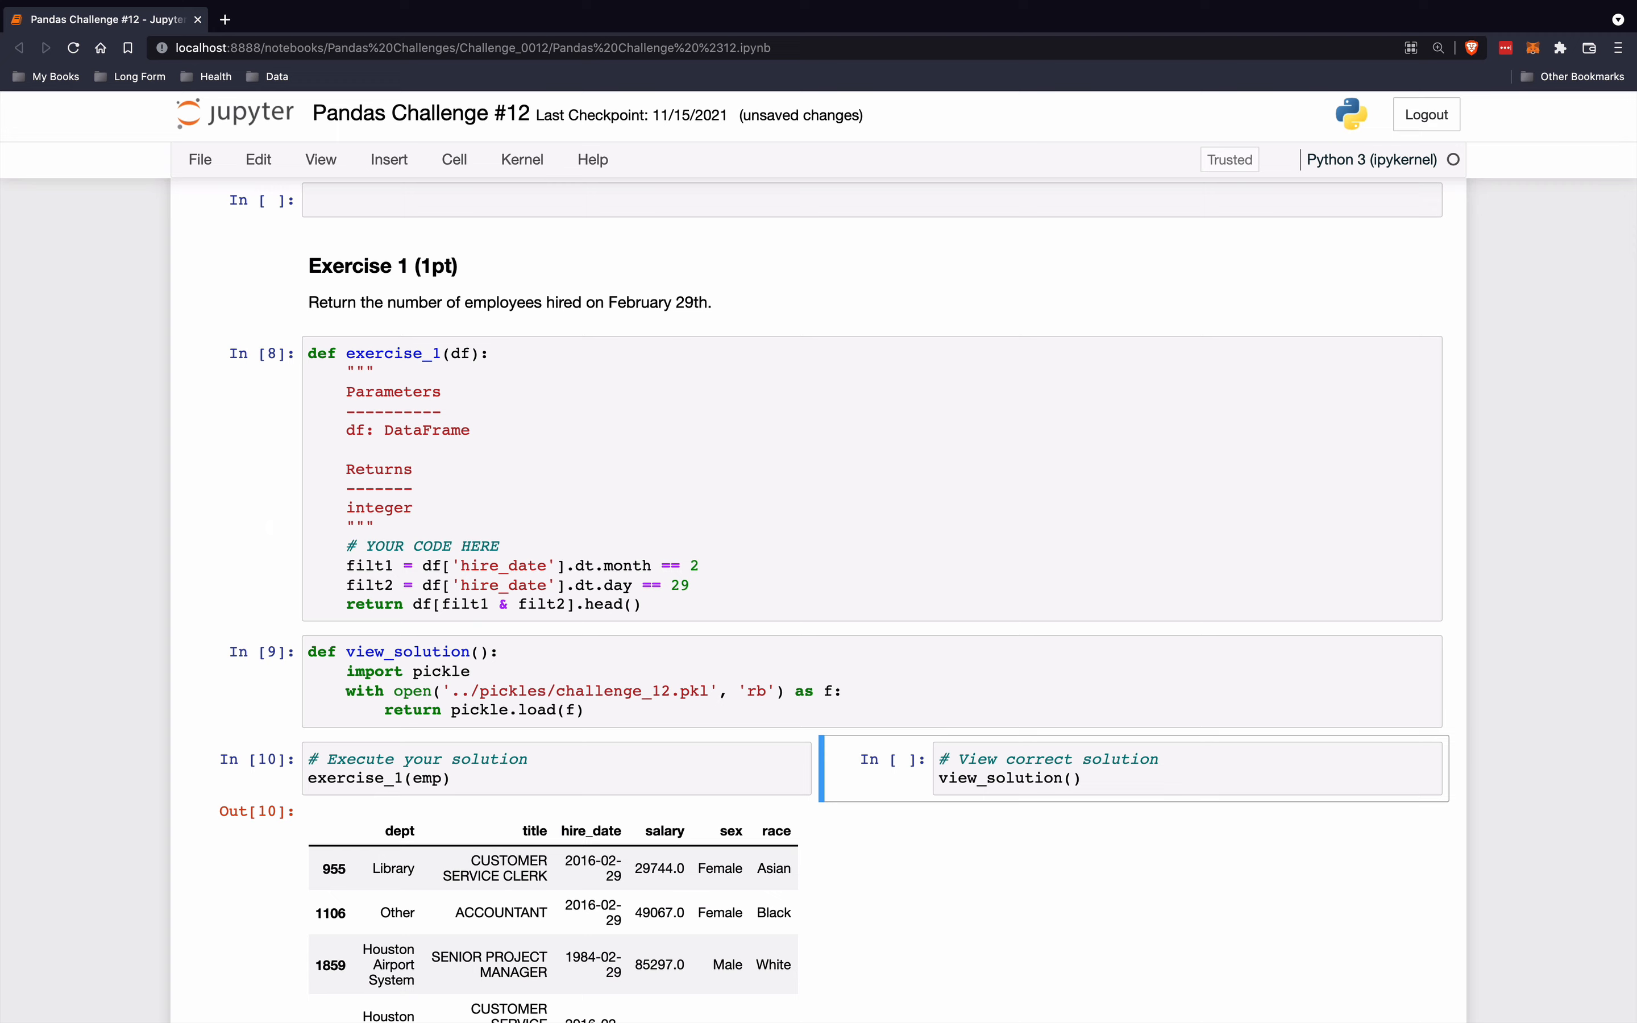
- Return filt1 & filt2 itself and review the resulting 24308-row True/False series
{"action": "scroll", "scroll_direction": "down", "scroll_amount": 3}
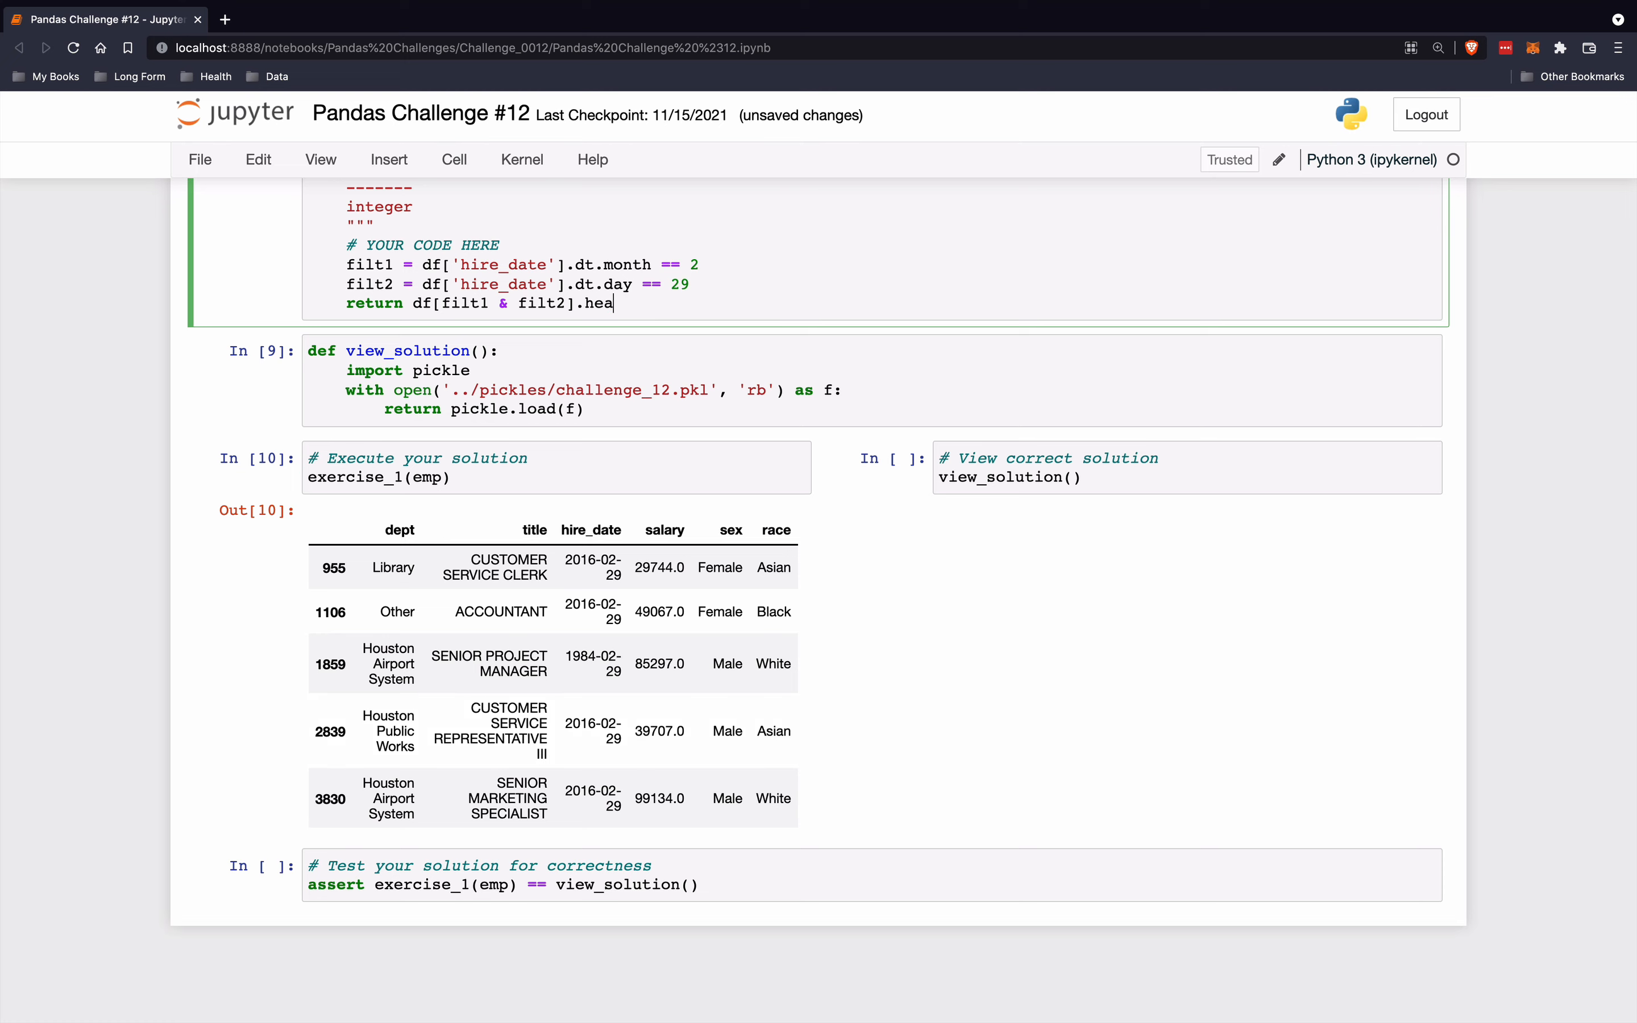
{"action": "scroll", "scroll_direction": "up", "scroll_amount": 3}
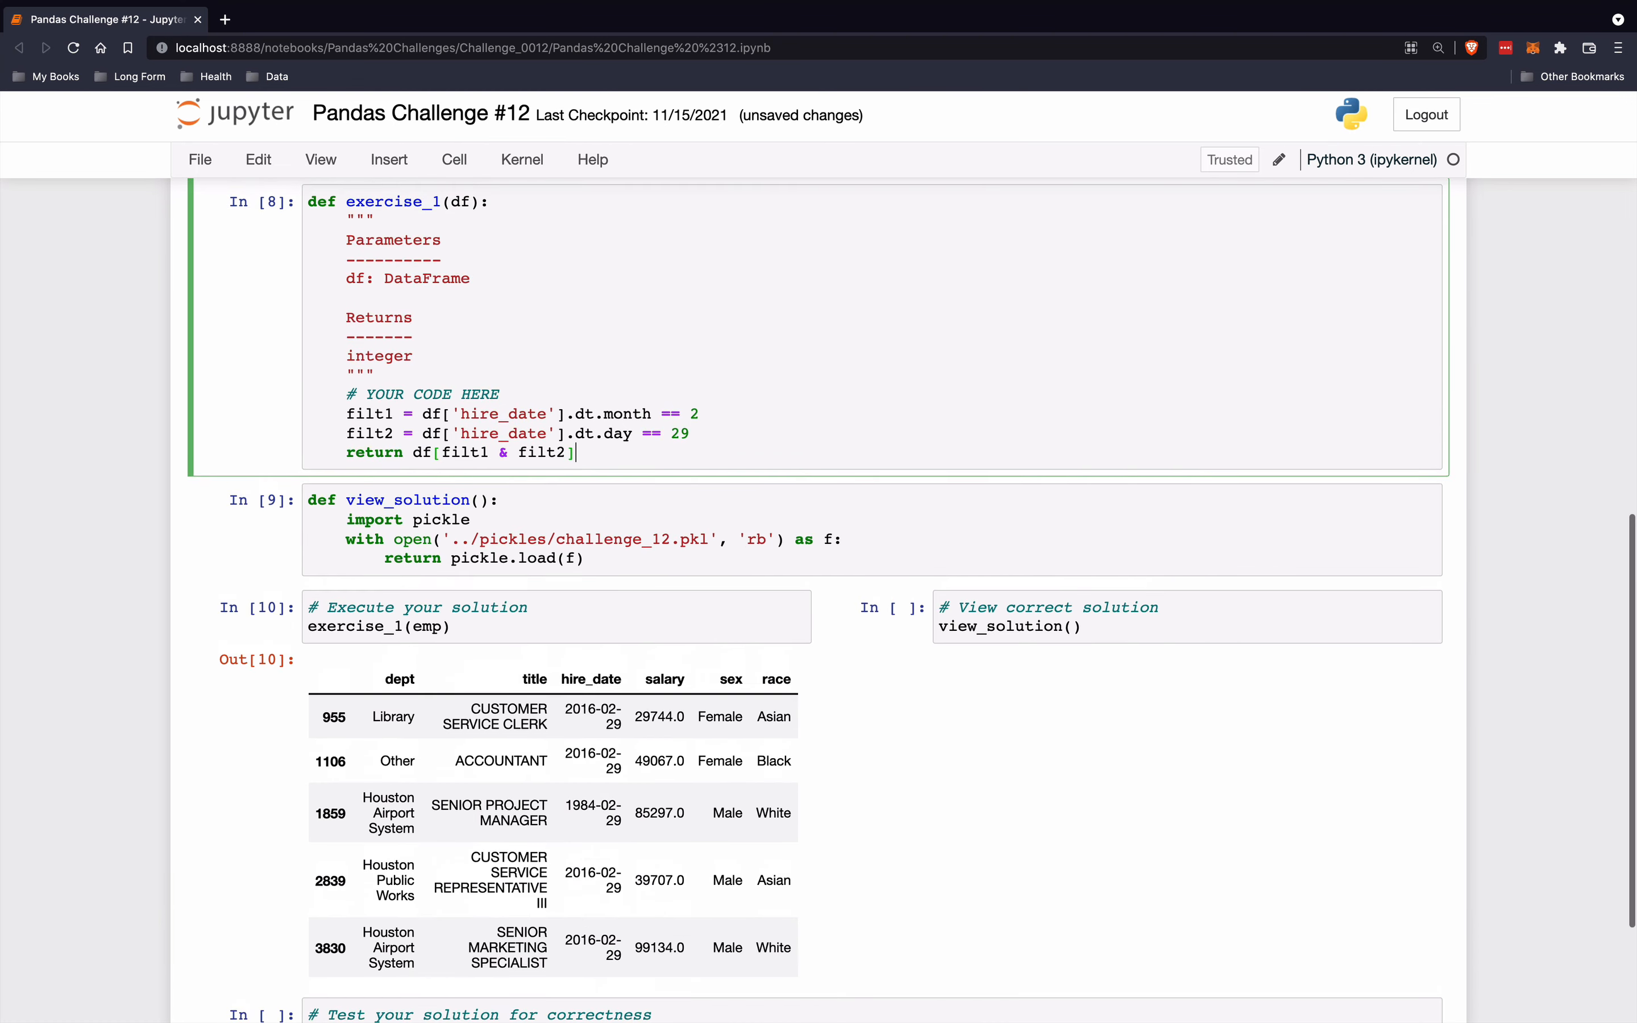
{"action": "scroll", "scroll_direction": "up", "scroll_amount": 3}
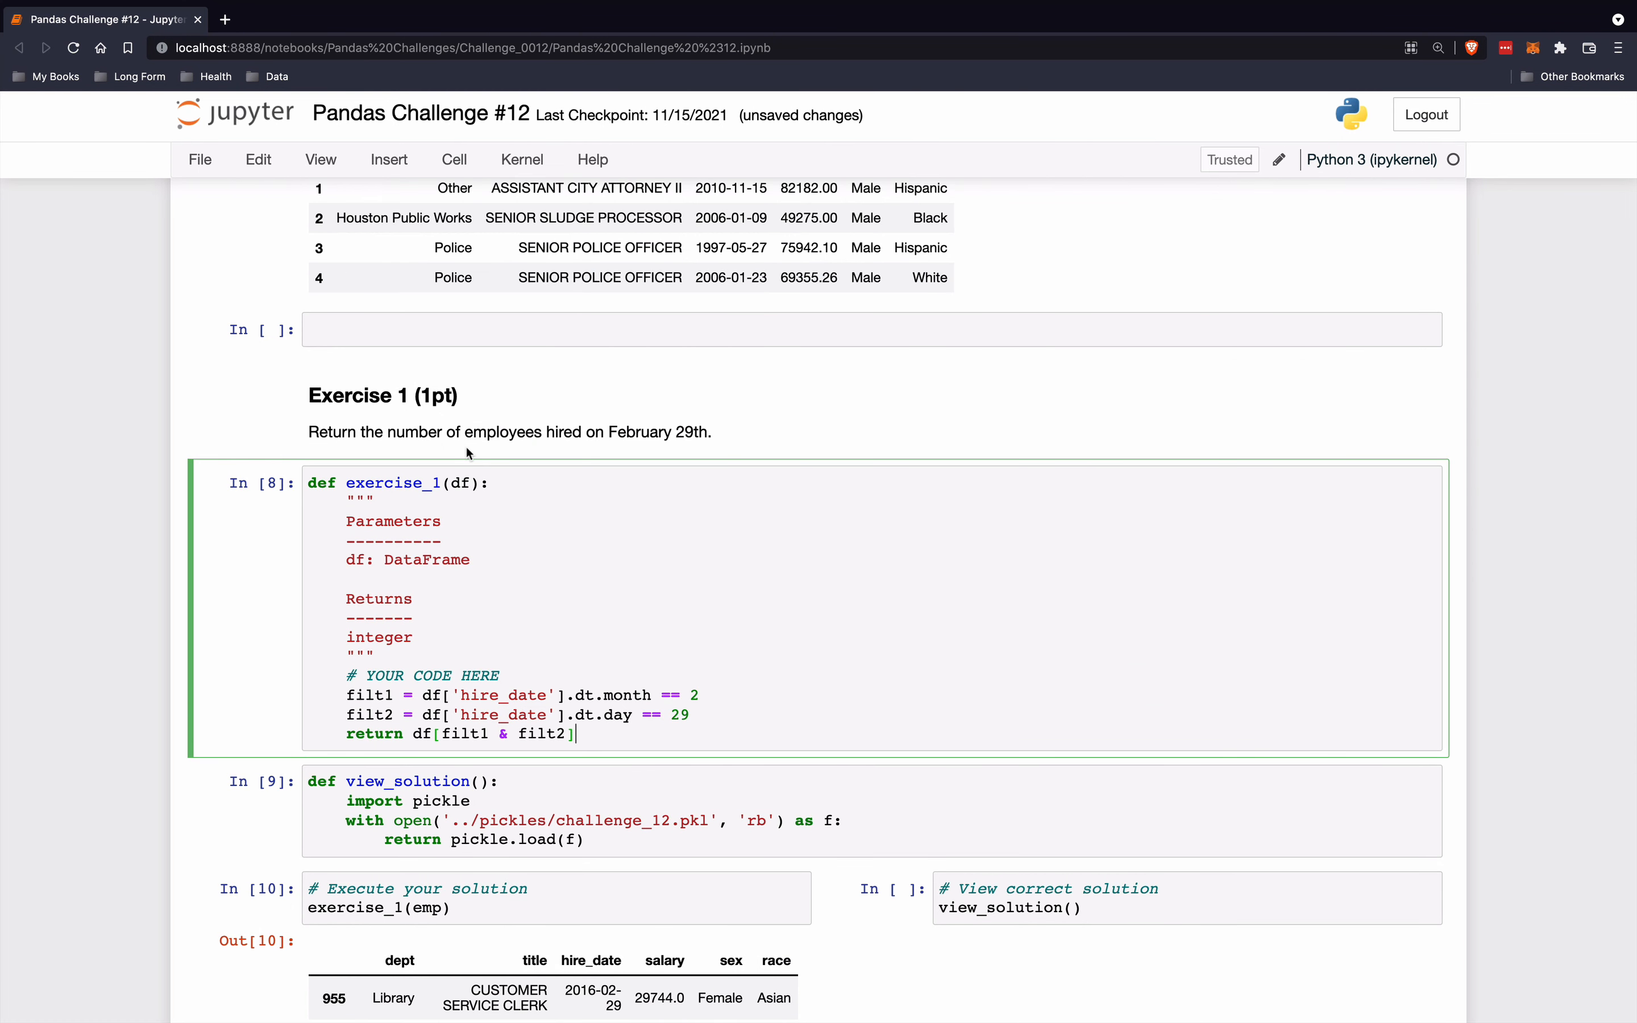
{"action": "scroll", "scroll_direction": "down", "scroll_amount": 3}
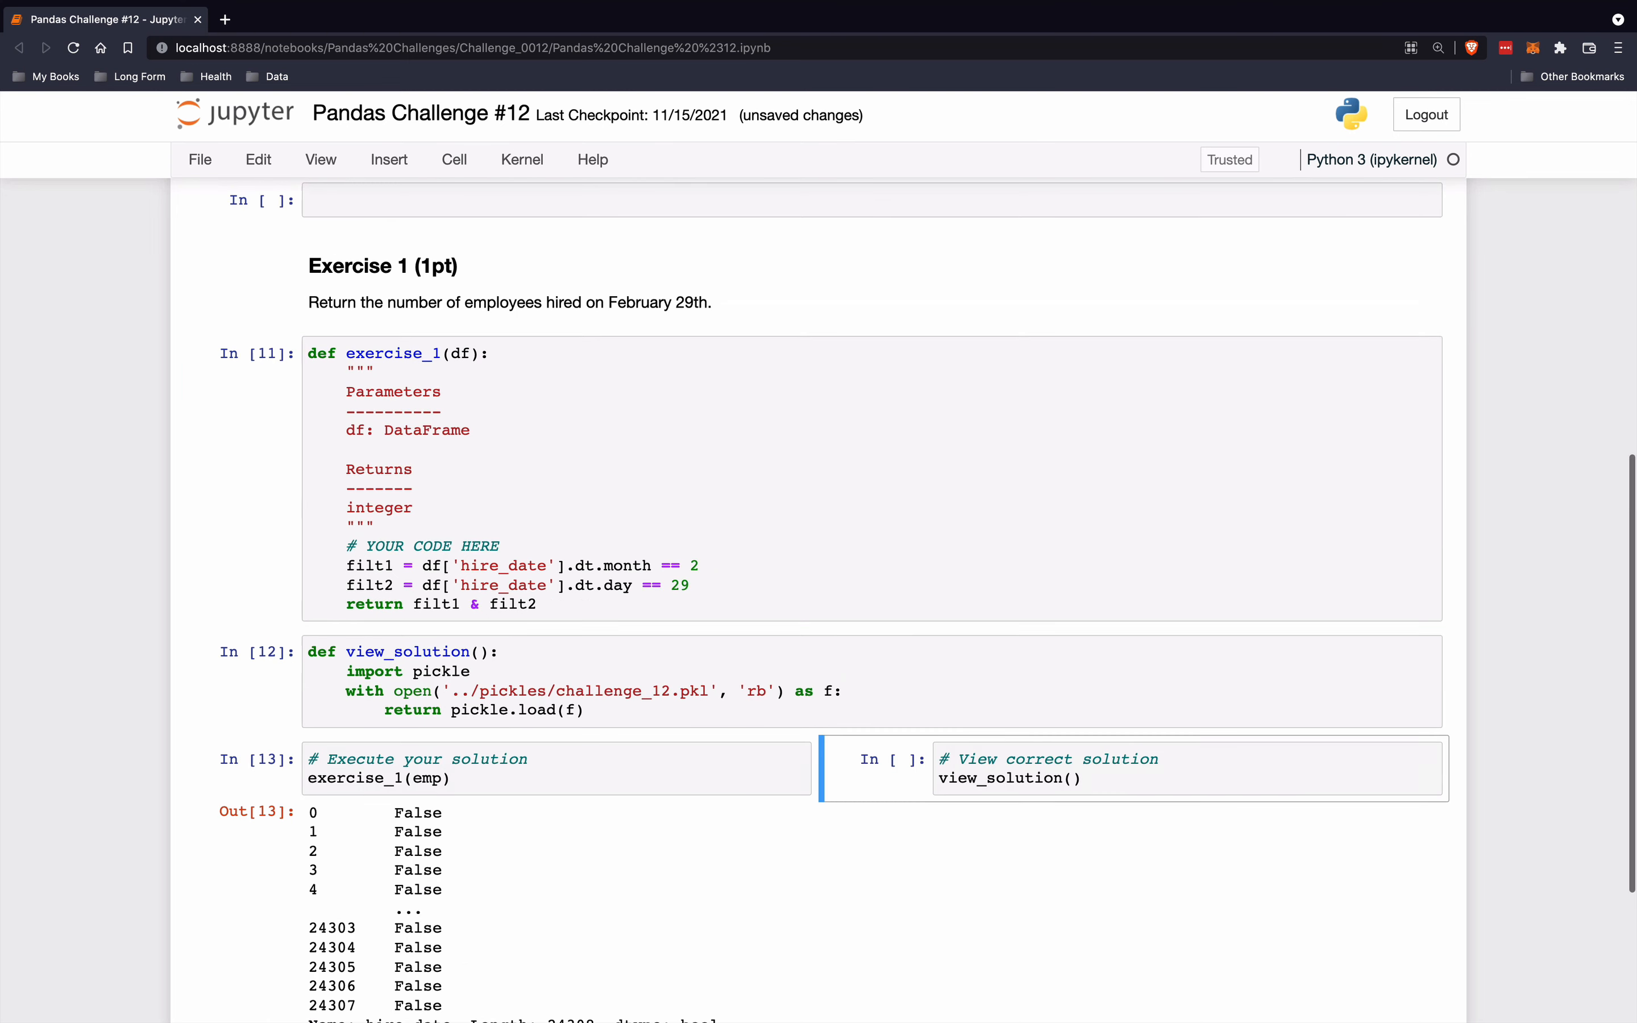
- Rewrite the return line as return (filt1 & filt2).sum()
{"action": "scroll", "scroll_direction": "down", "scroll_amount": 3}
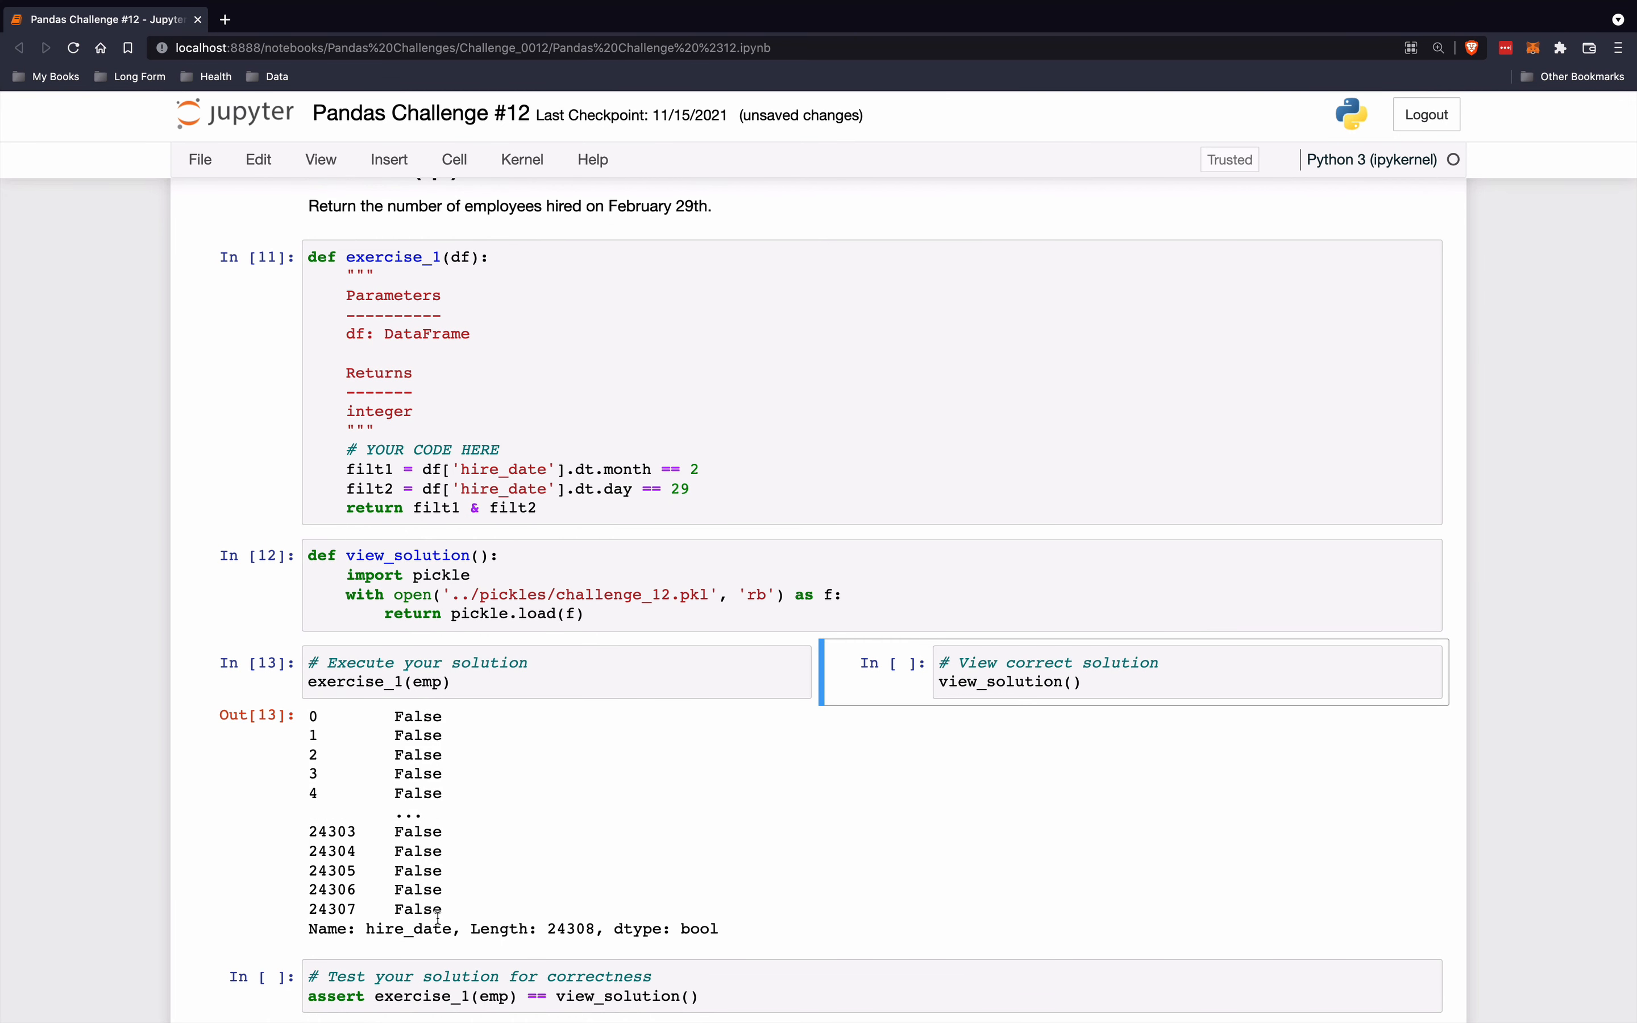
{"action": "scroll", "scroll_direction": "up", "scroll_amount": 3}
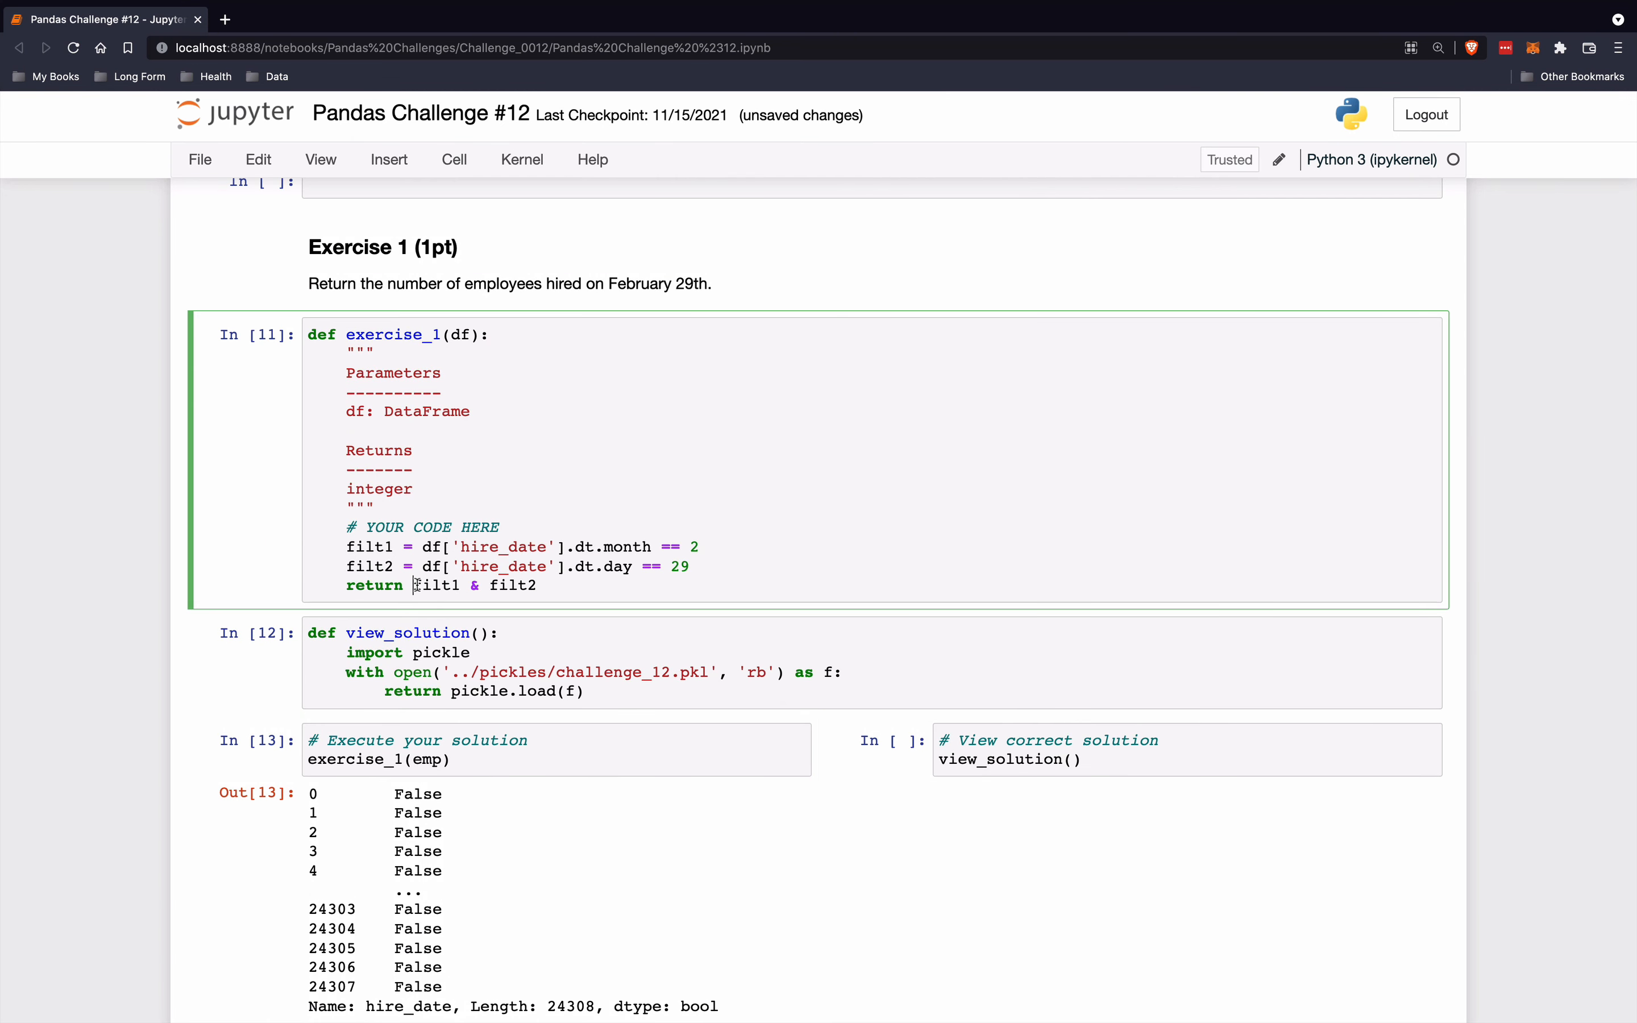
{"action": "type", "text": "(filt1 & filt2).sum("}
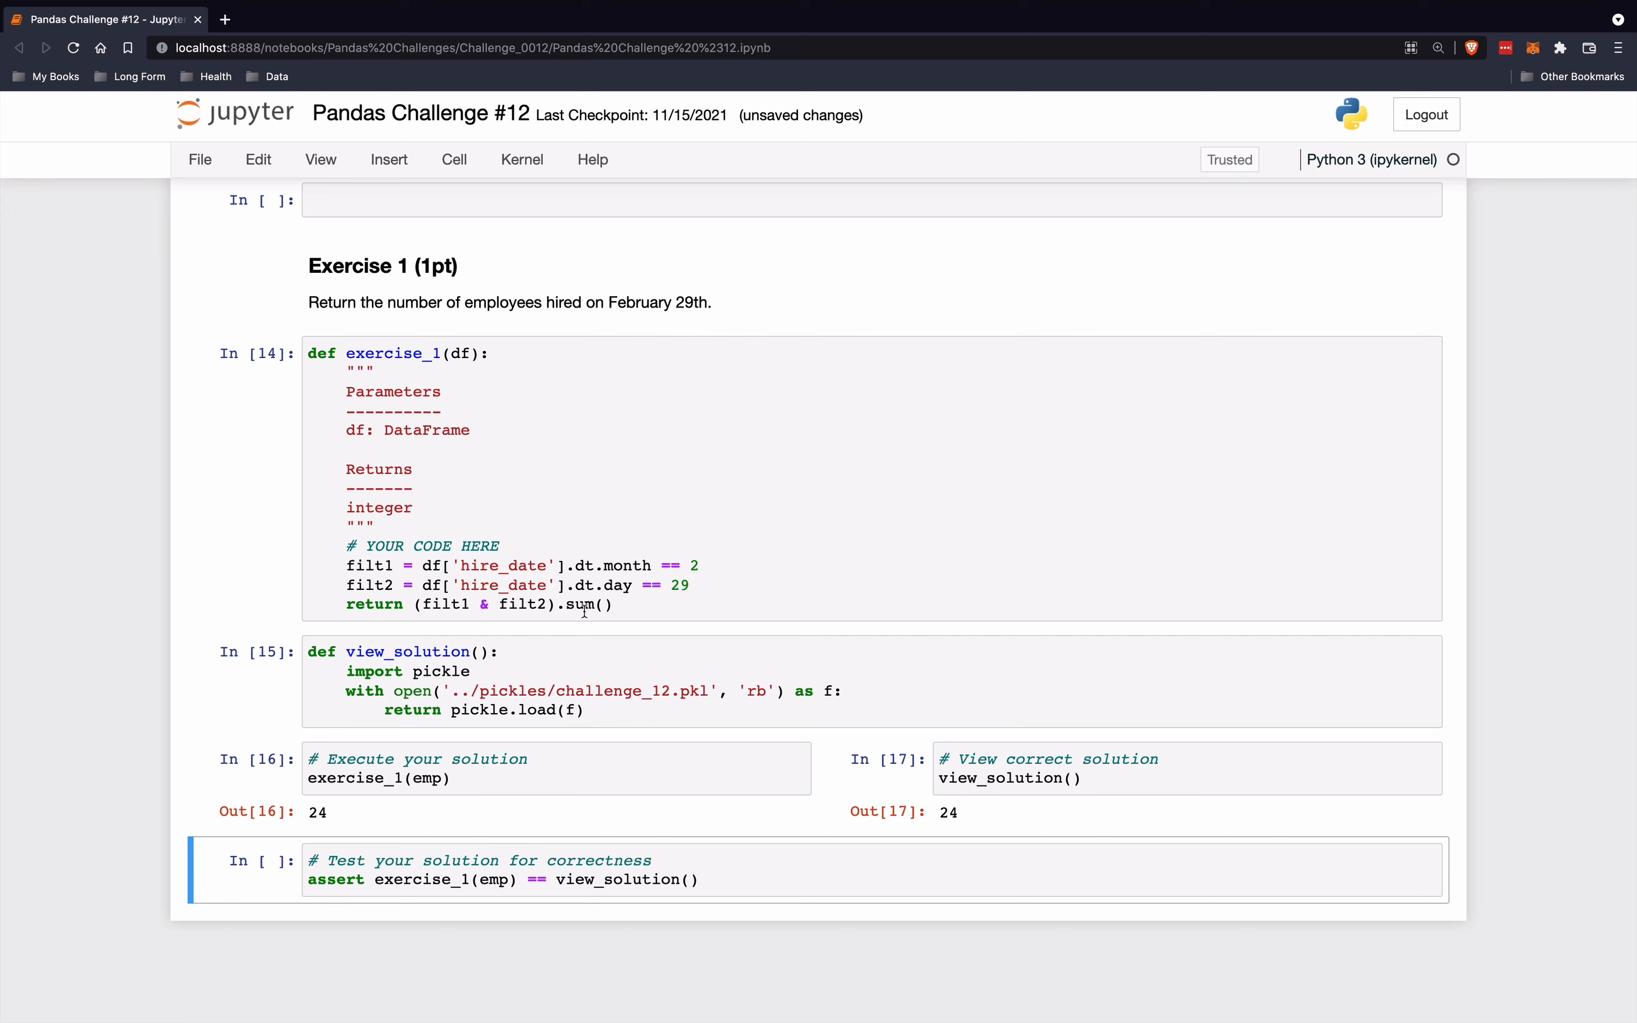
{"action": "mouse_move", "coordinate": [1092, 790]}
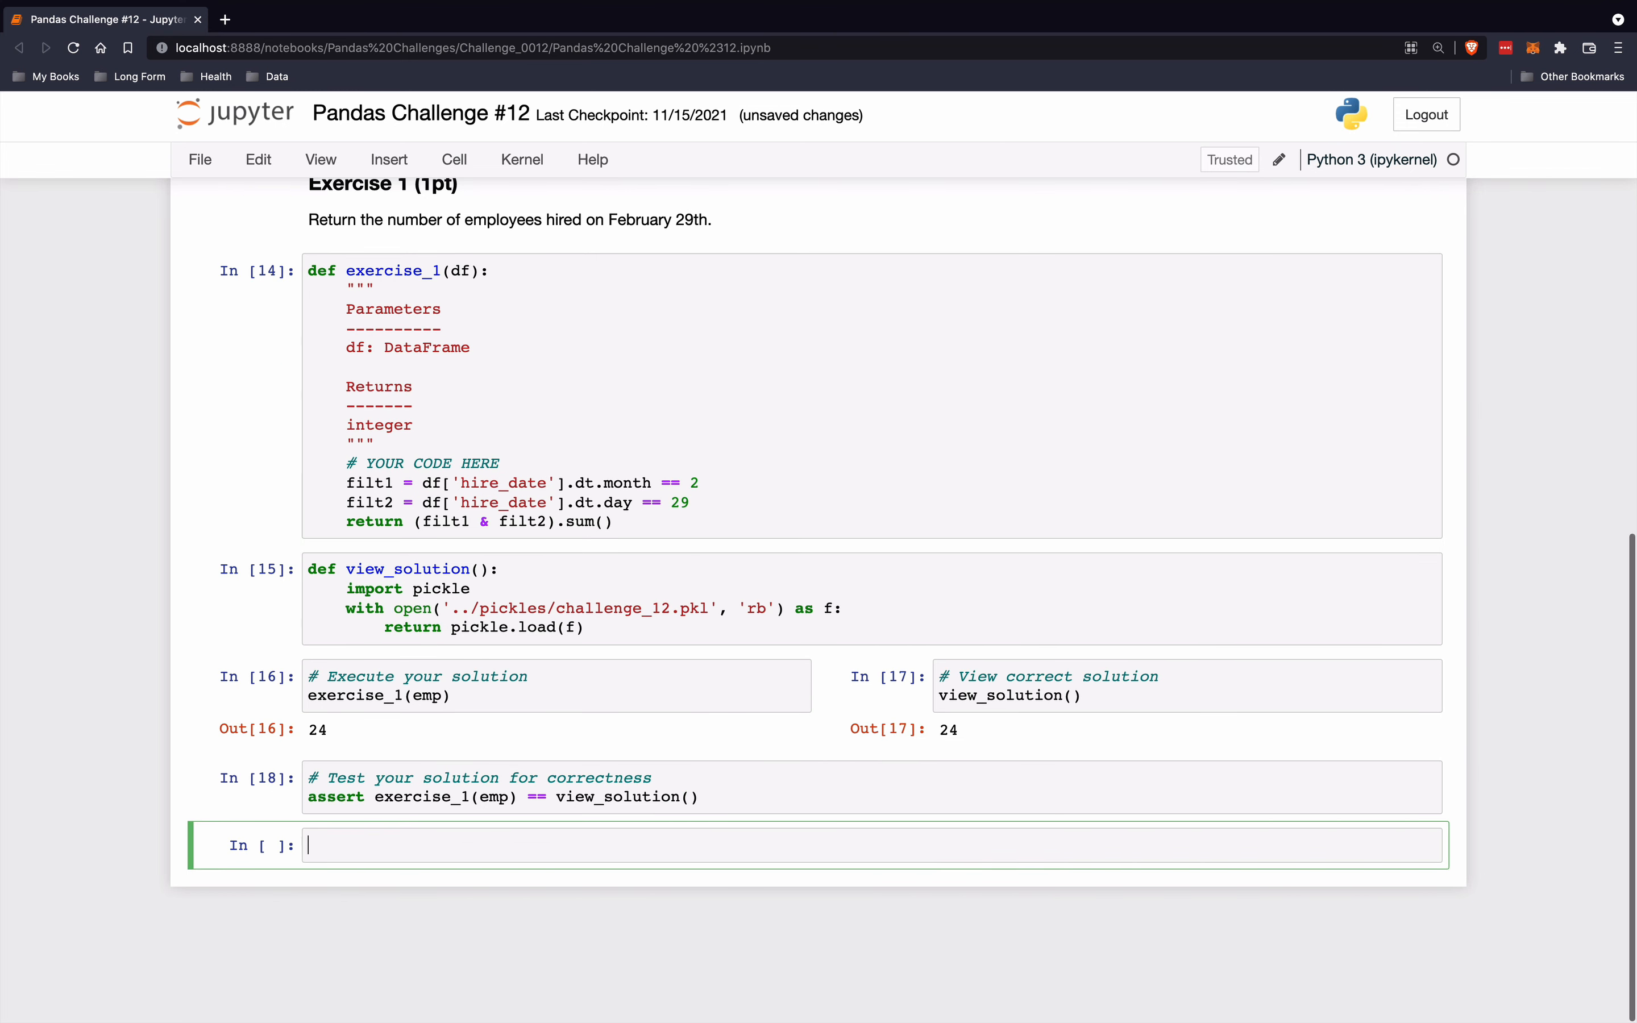
- Run the exercise, solution and assert cells, confirming both outputs show 24
{"action": "scroll", "scroll_direction": "up", "scroll_amount": 3}
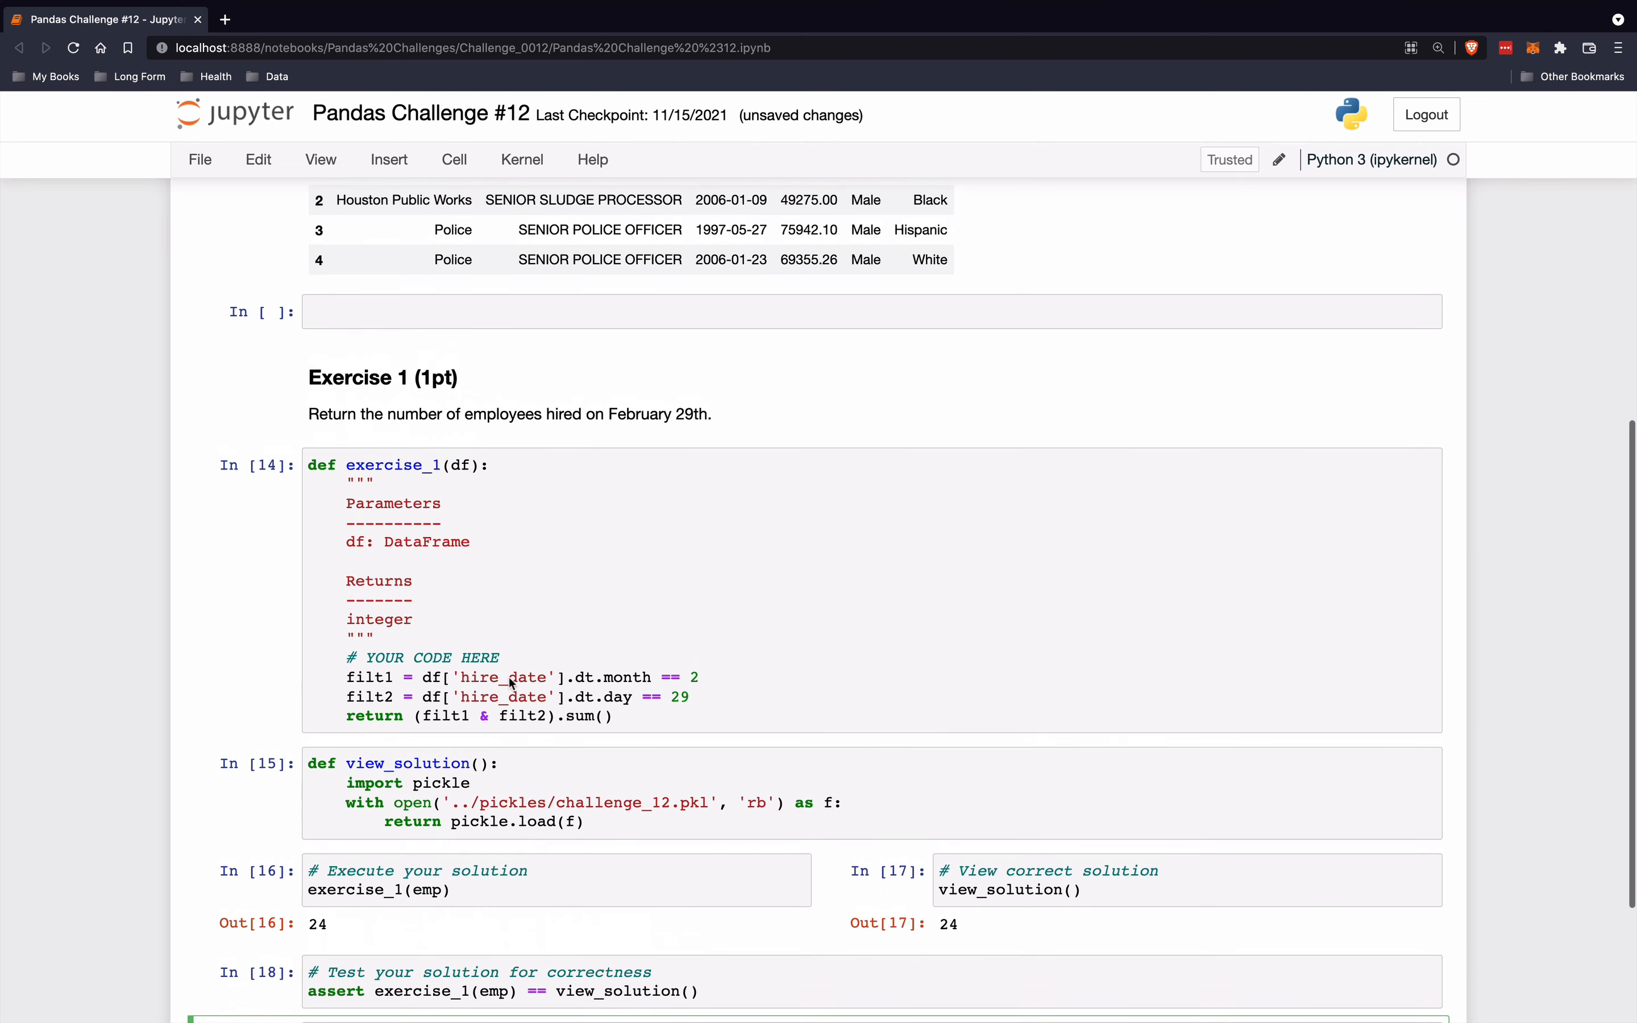